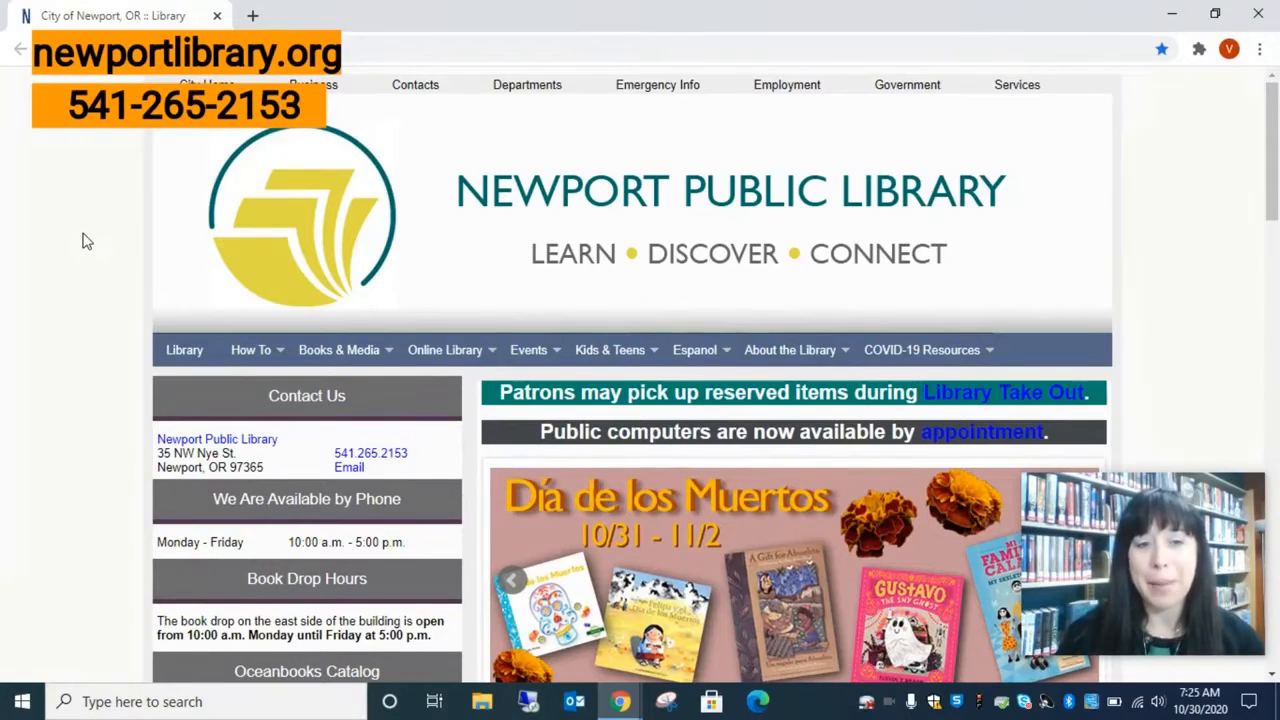
Browse the library home page and expand the Online Library menu of resource categories
scroll(down, 3)
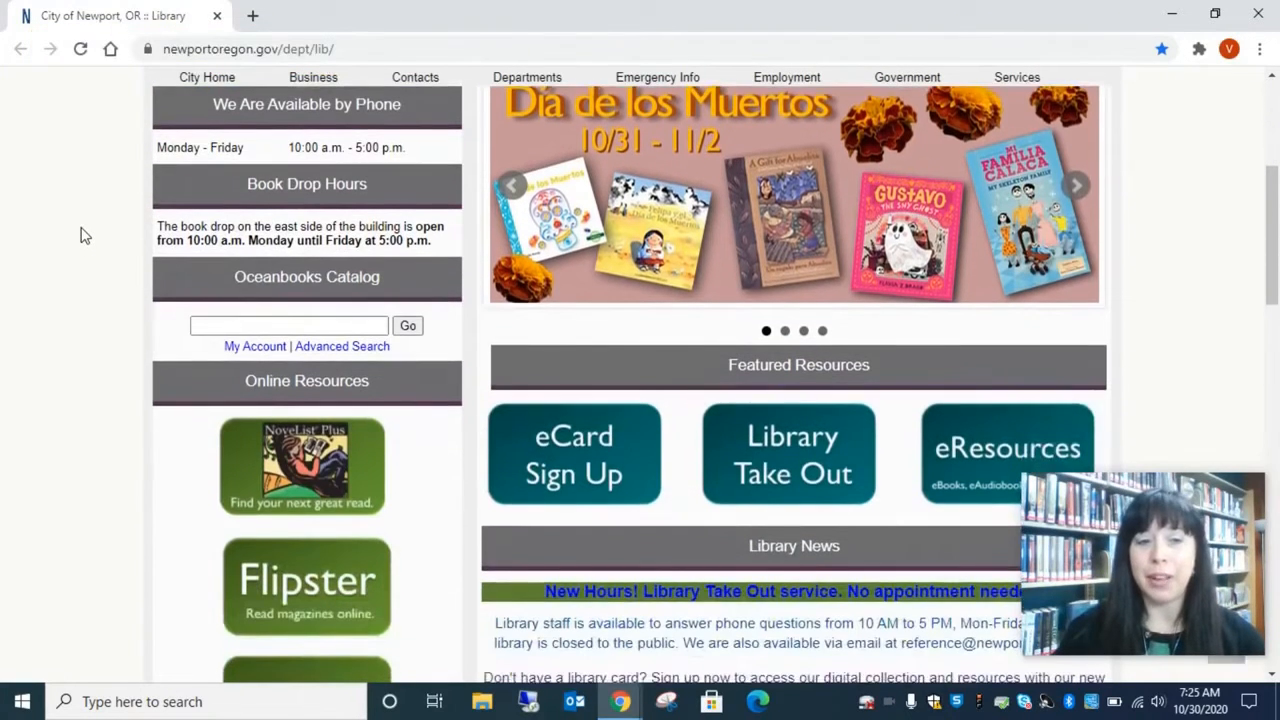
scroll(down, 3)
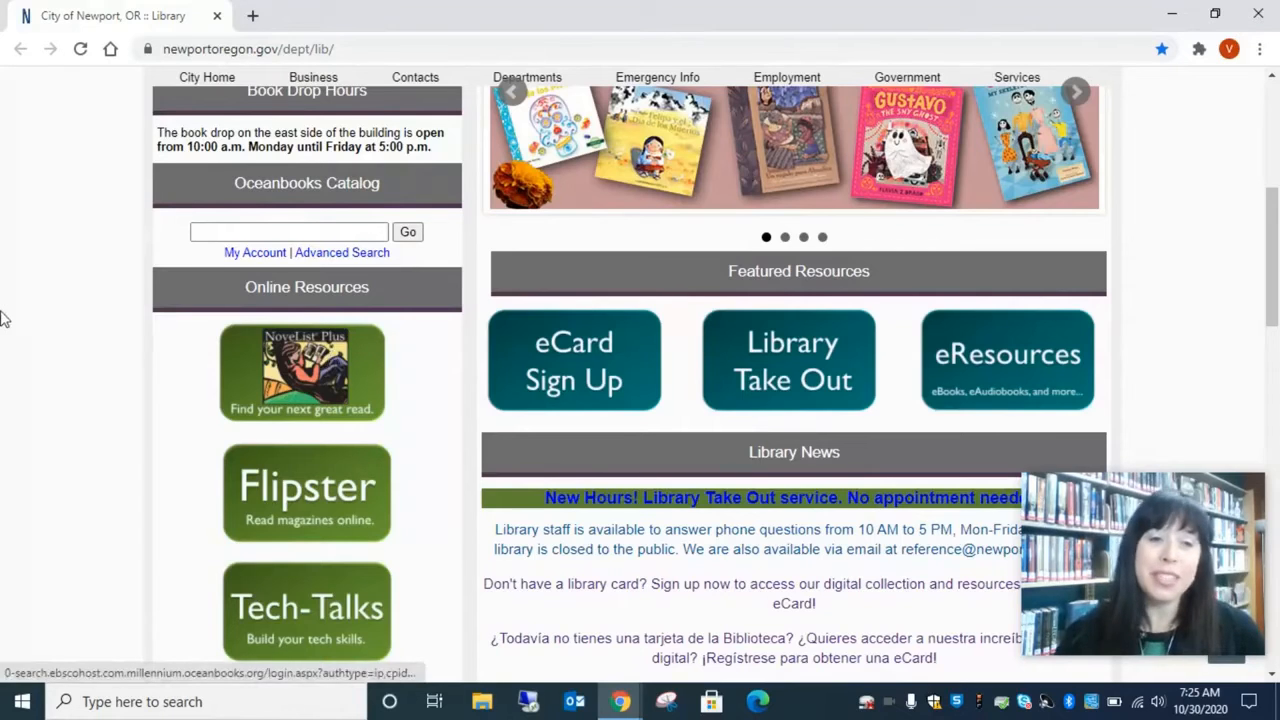
scroll(up, 3)
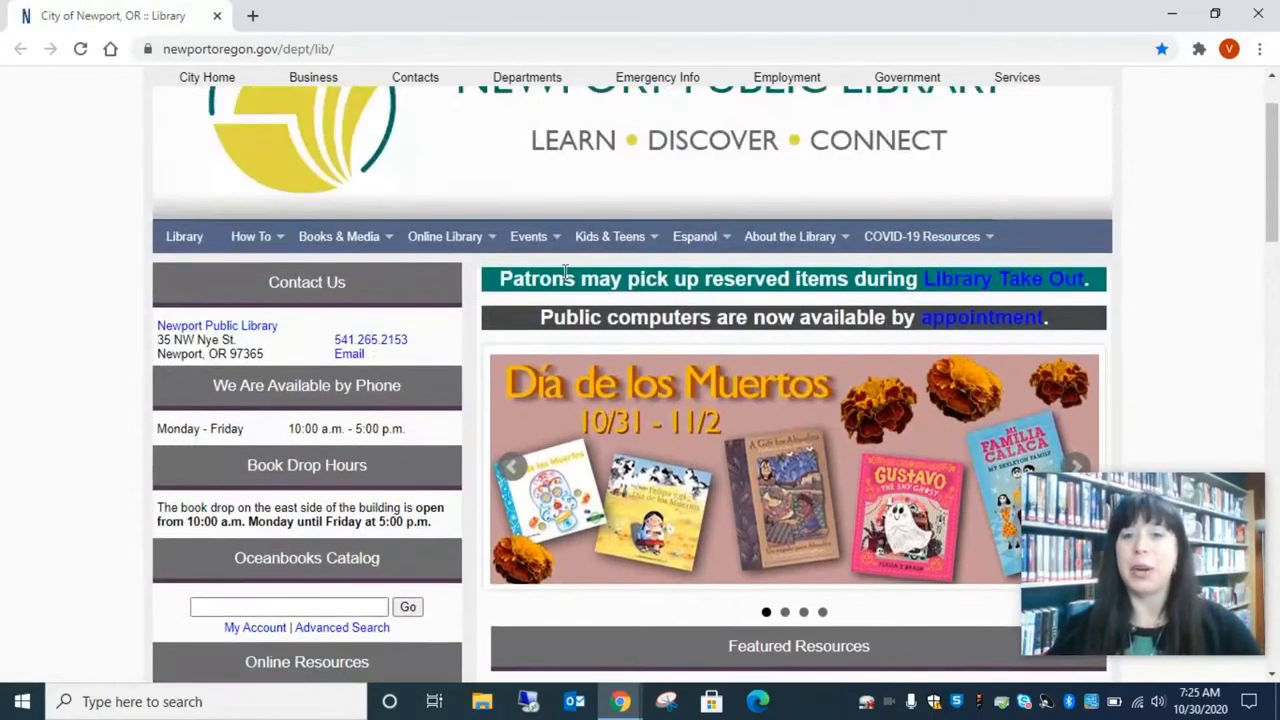
click(528, 236)
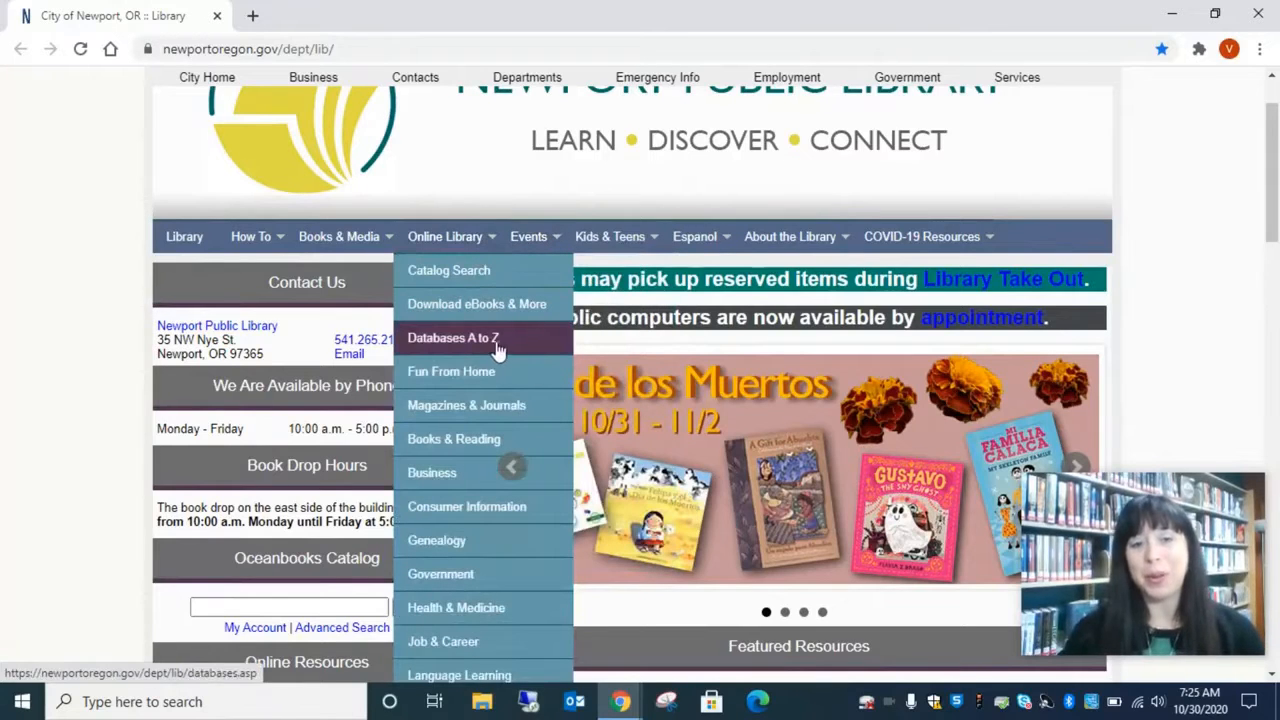
Go to Databases A to Z and scroll the alphabetical list down to NoveList Plus
click(452, 338)
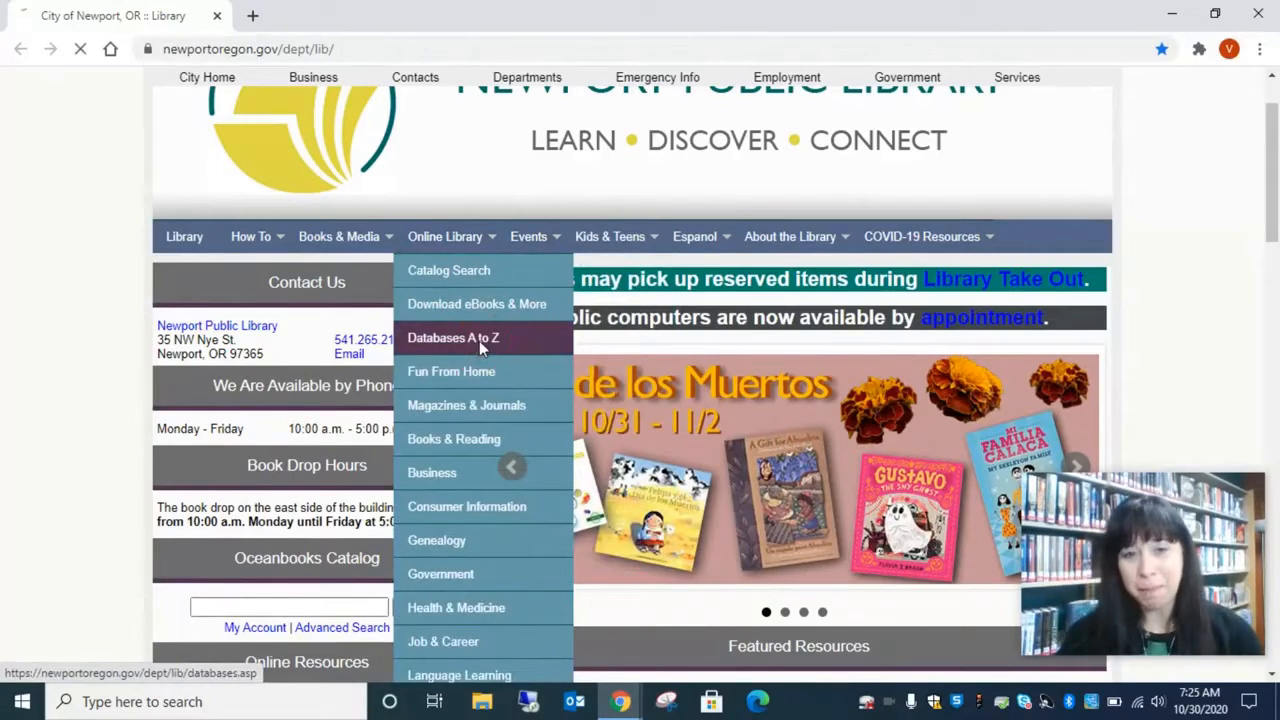
click(452, 336)
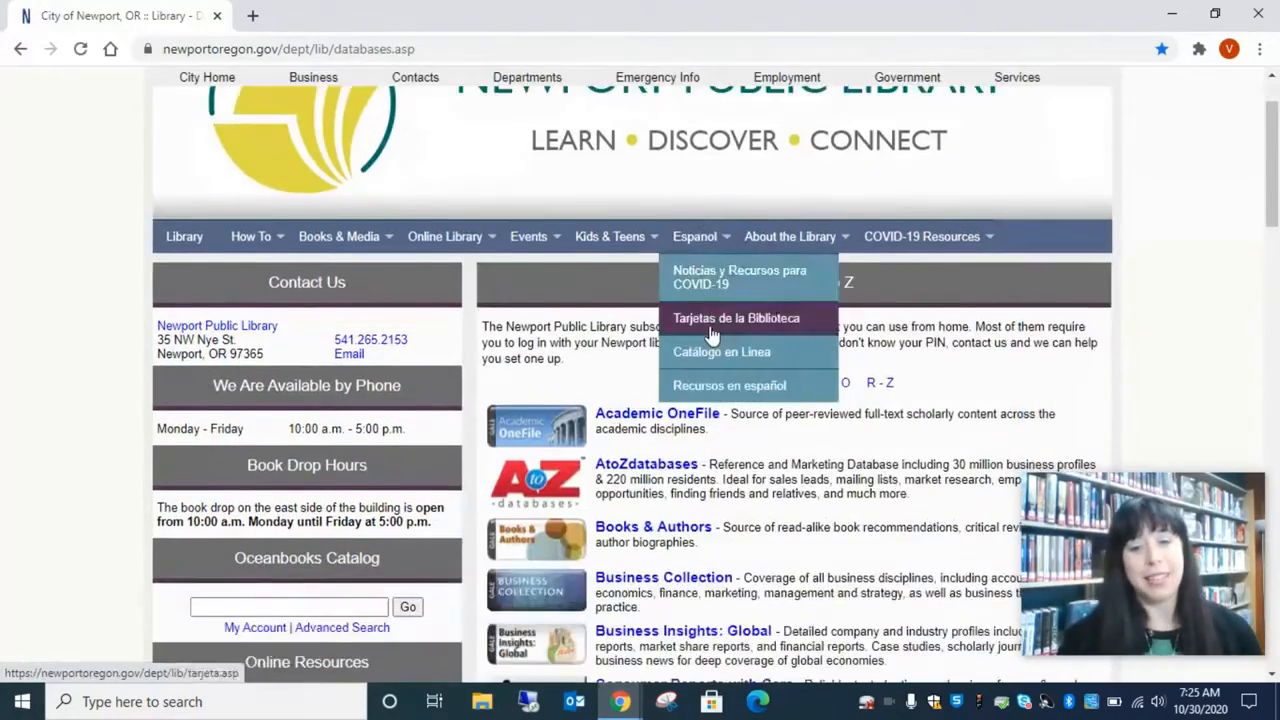
scroll(down, 3)
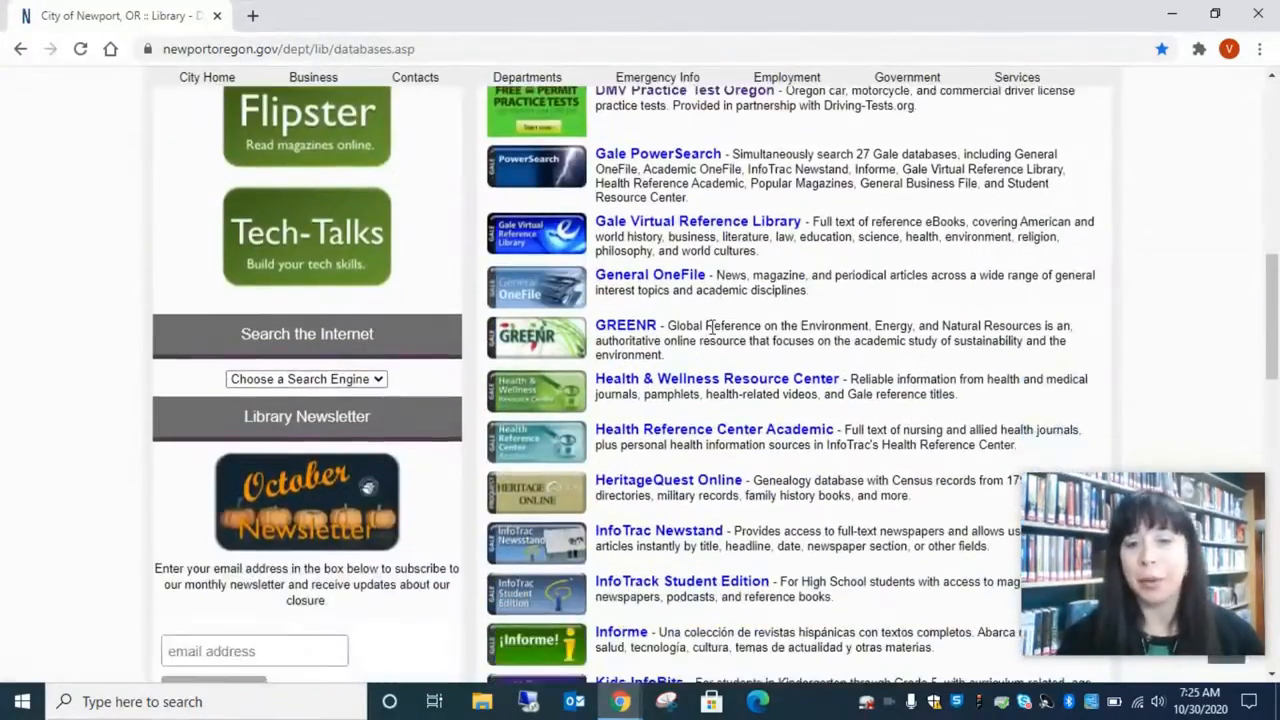
scroll(down, 3)
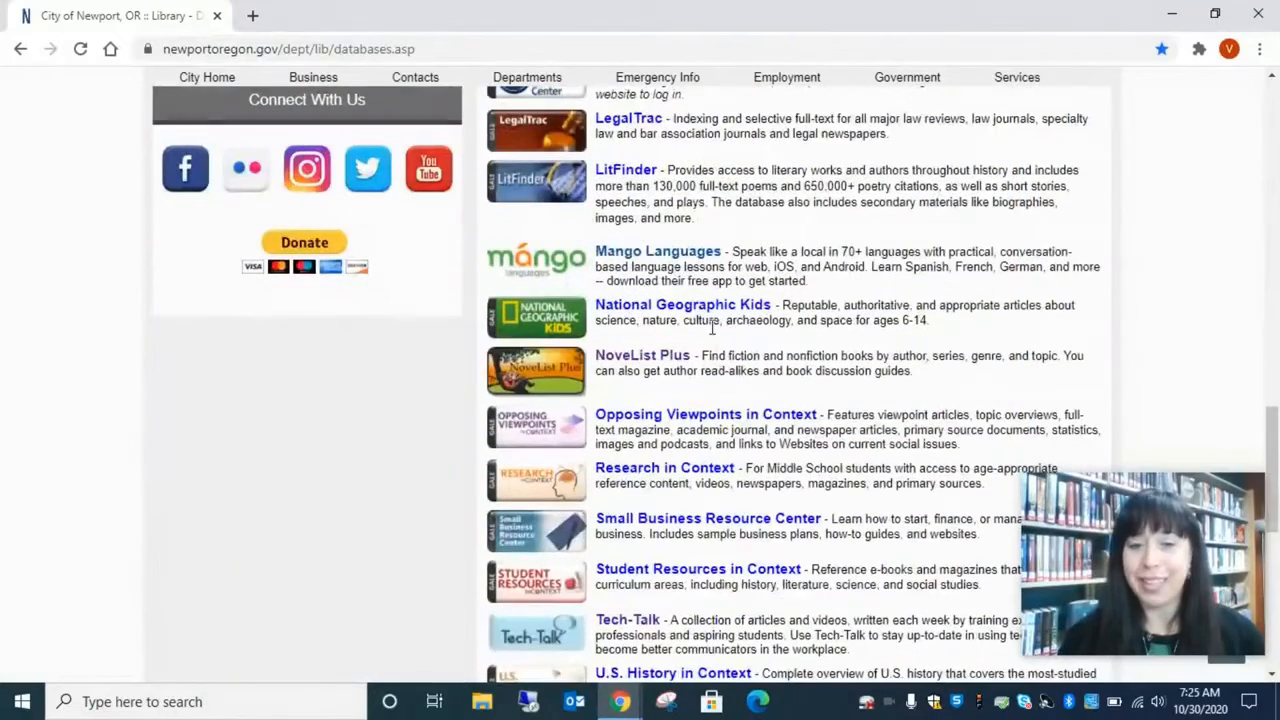
mouse_move(548, 370)
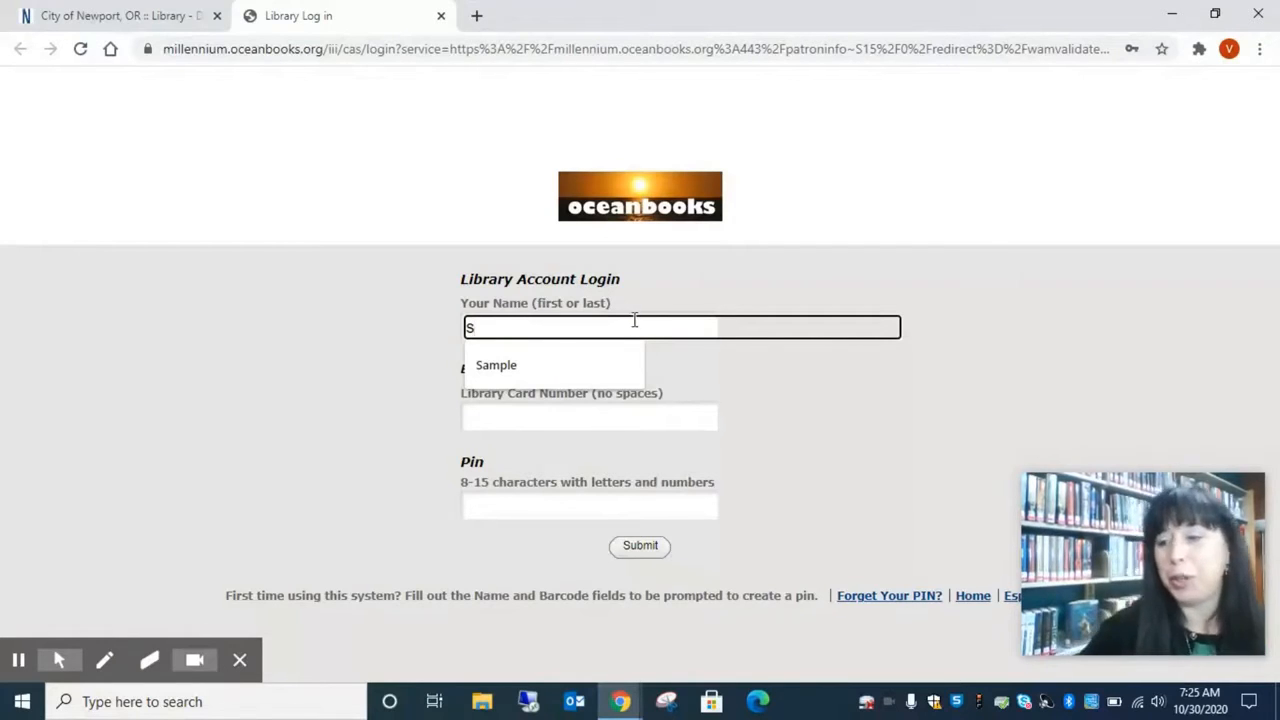
Log in to the Oceanbooks library account with a name and card number ending 2000 to reach NoveList Plus
text(am)
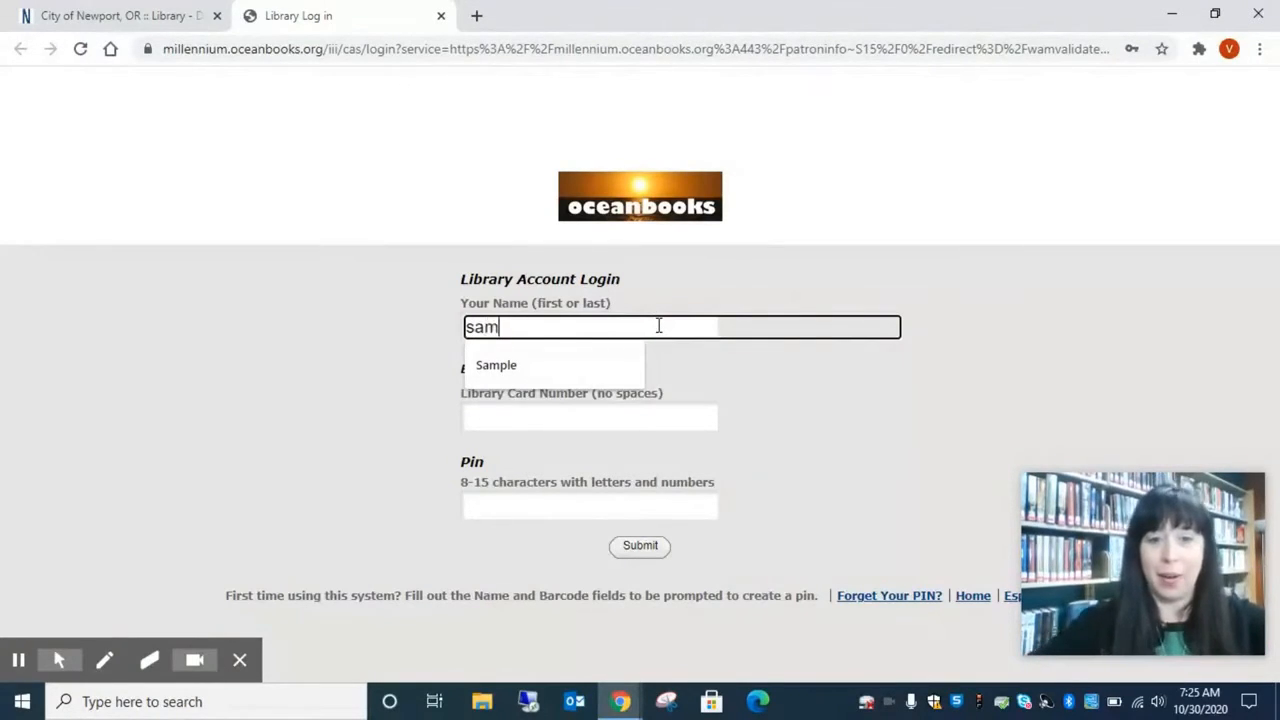
text(ple)
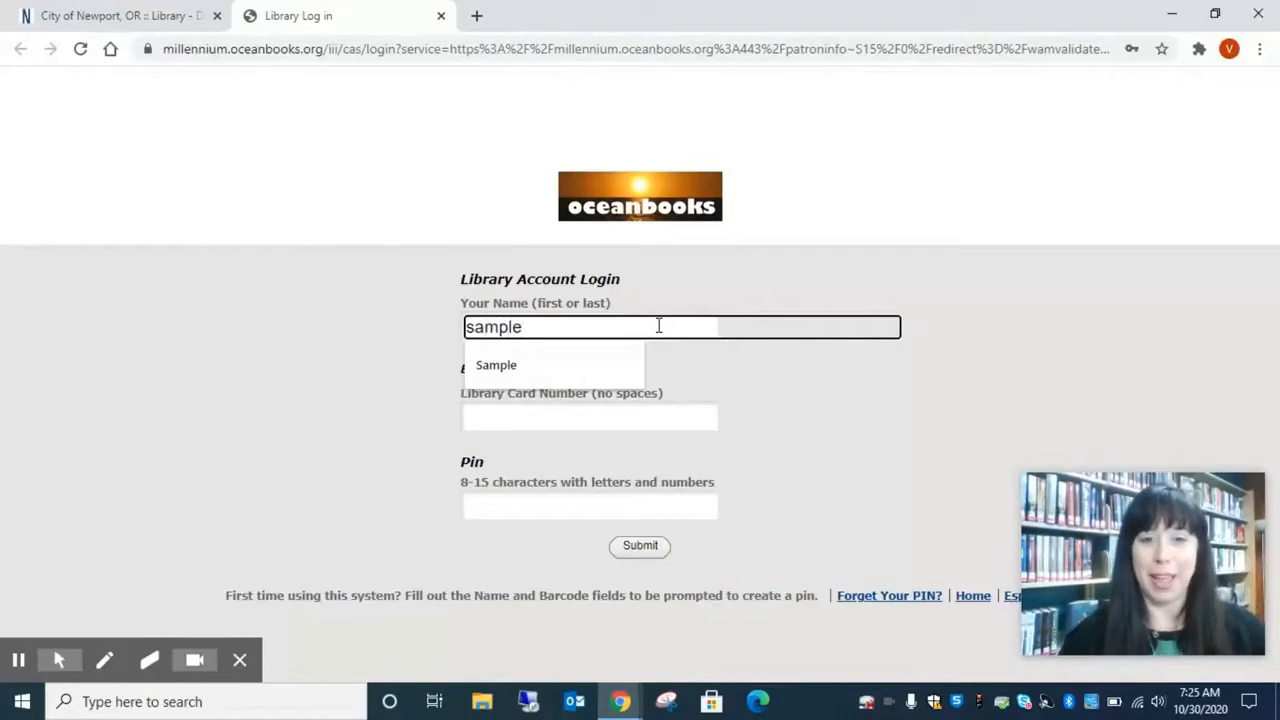
text(2000)
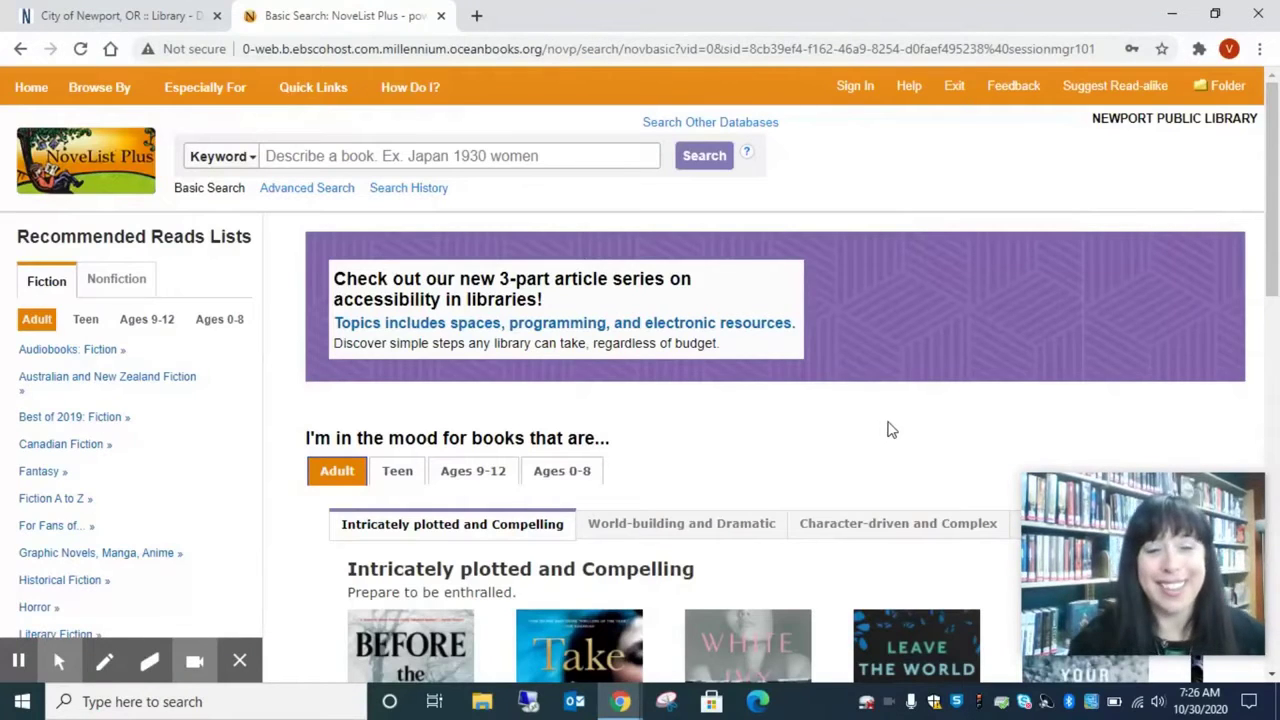
mouse_move(1180, 144)
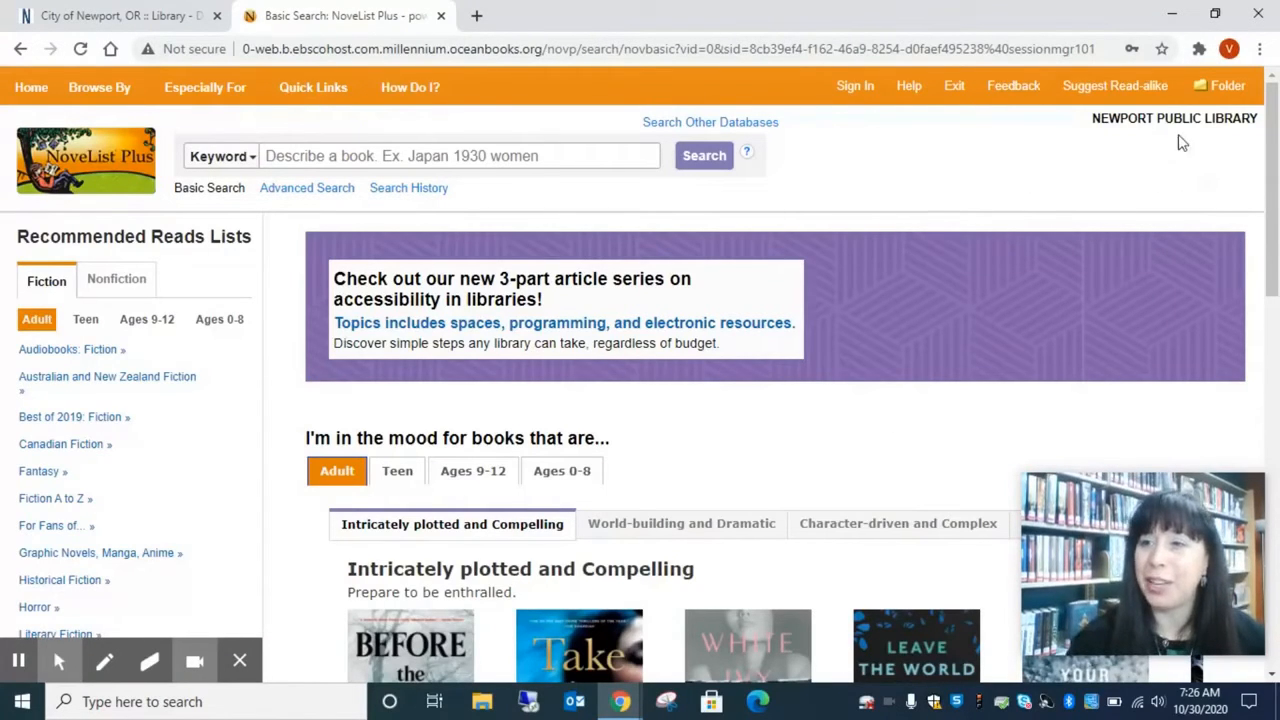
mouse_move(896, 84)
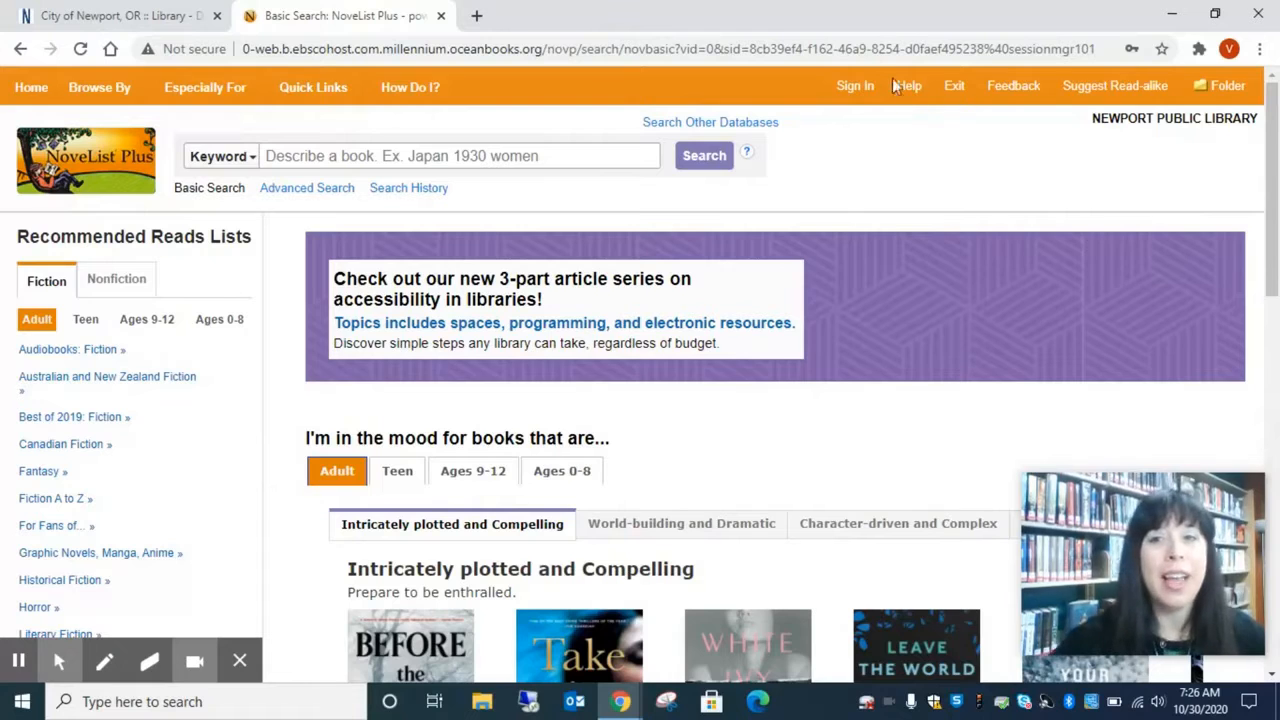
mouse_move(856, 88)
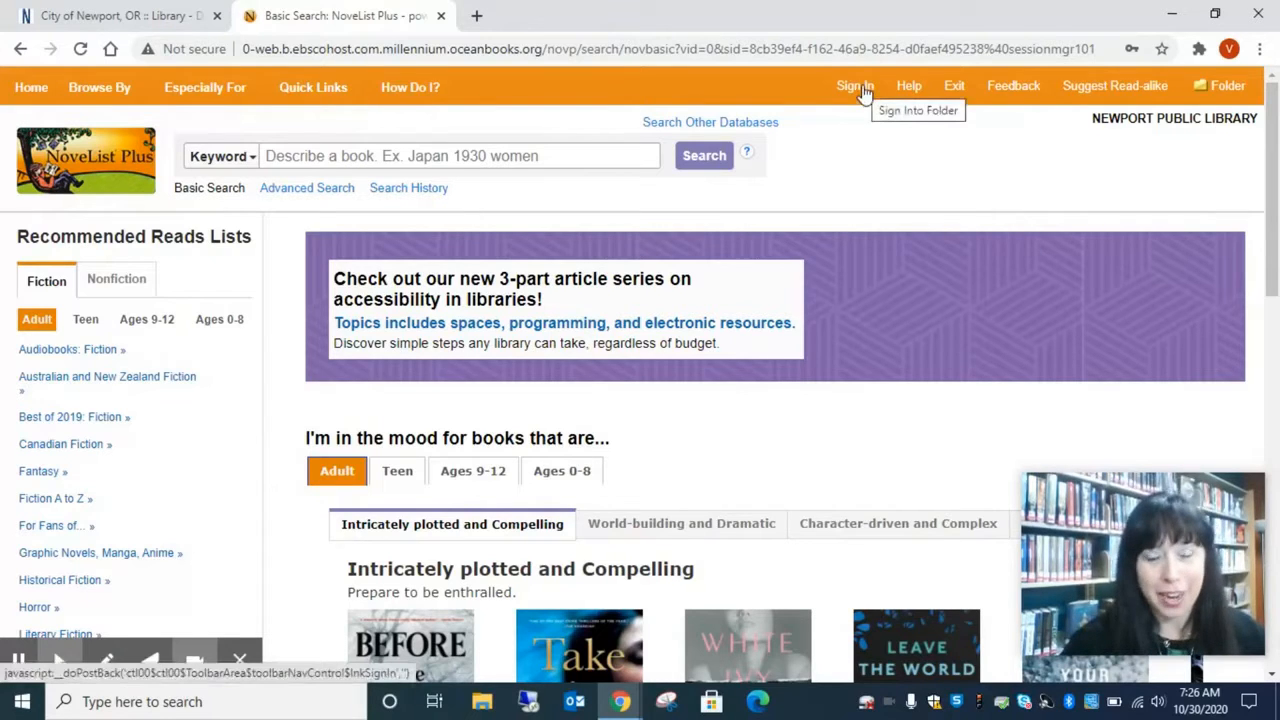
Use Sign In on the NoveList Plus toolbar to reach the EBSCO personal account sign-in page
click(856, 84)
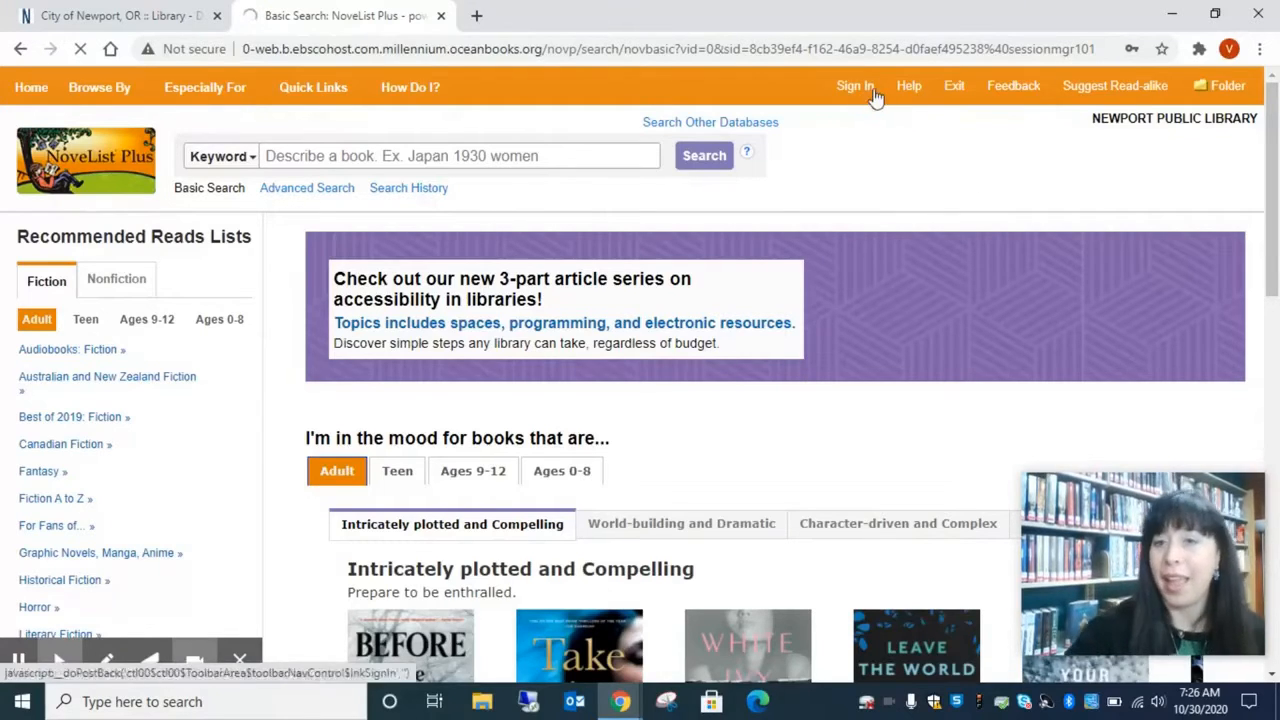
click(852, 84)
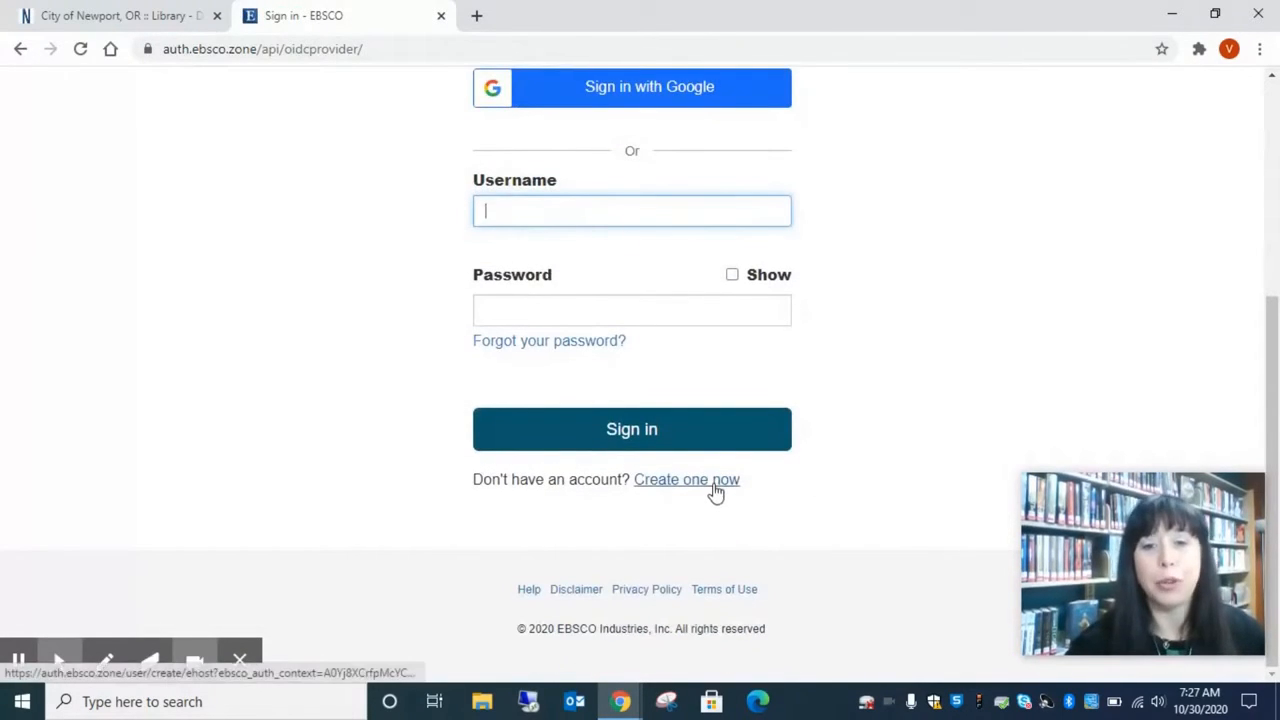
Create a new EBSCO account with data-collection consent ticked, then continue back to NoveList Plus
click(686, 480)
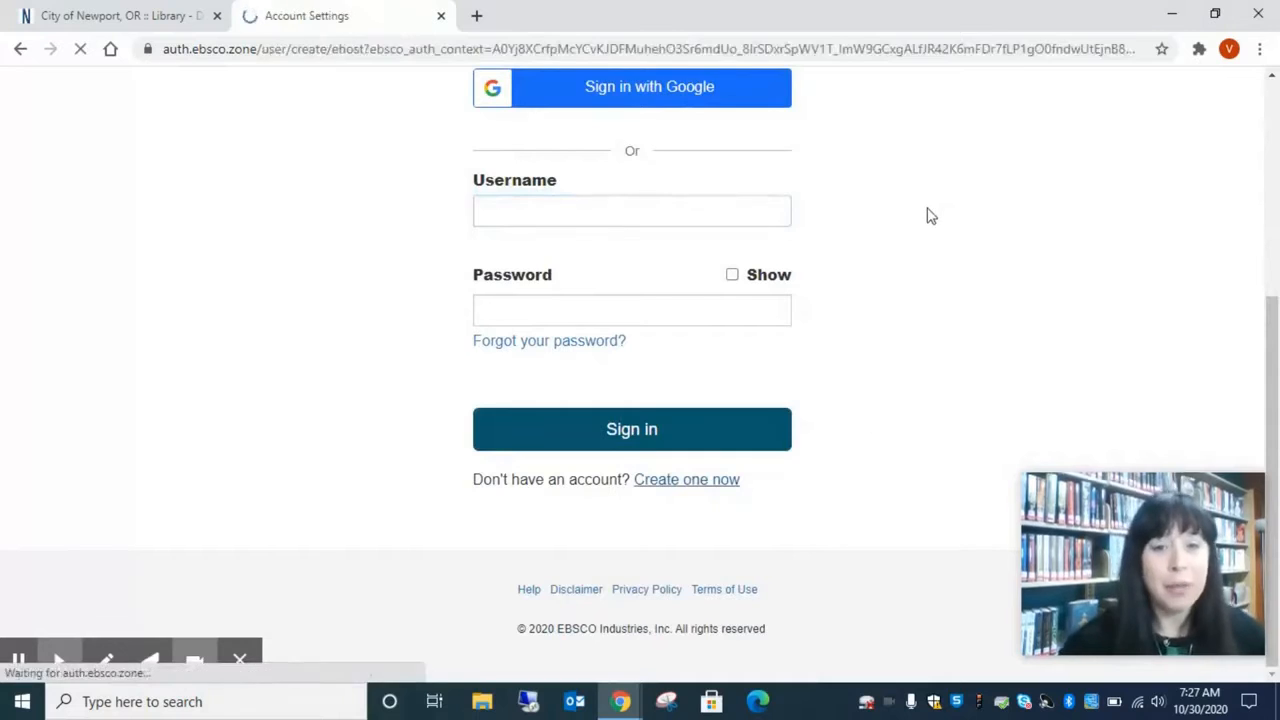
click(686, 480)
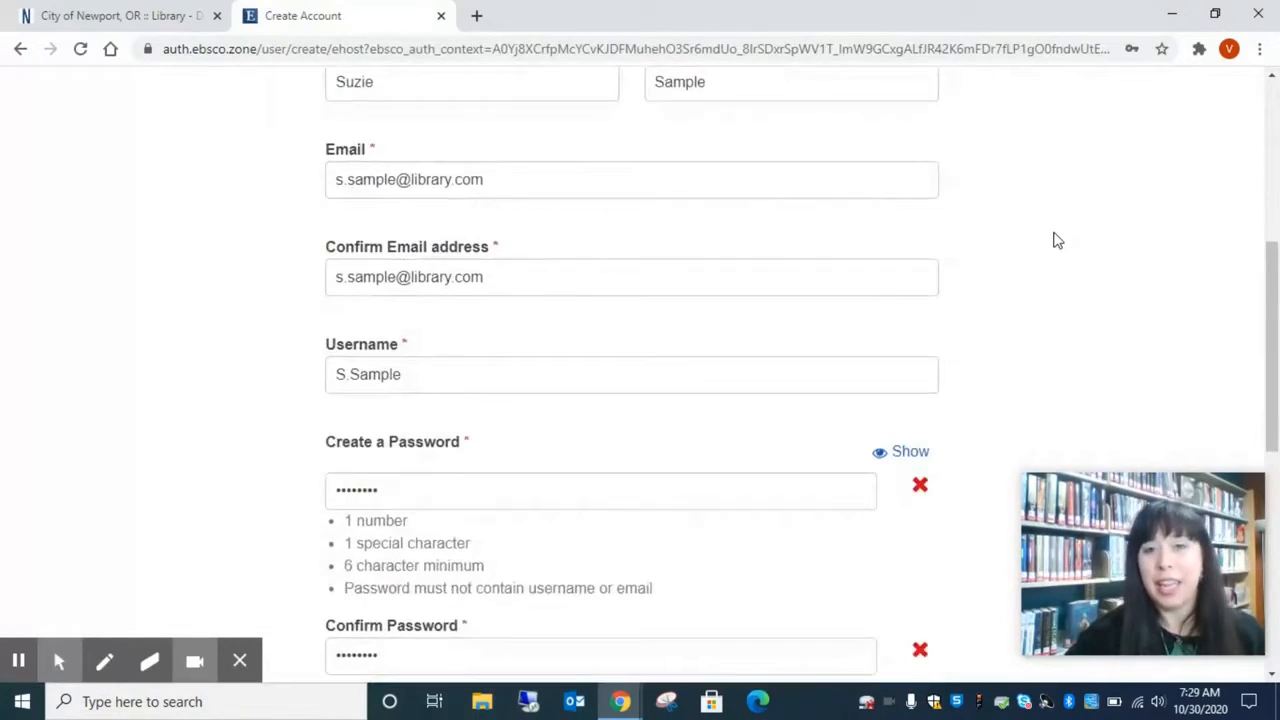
scroll(down, 3)
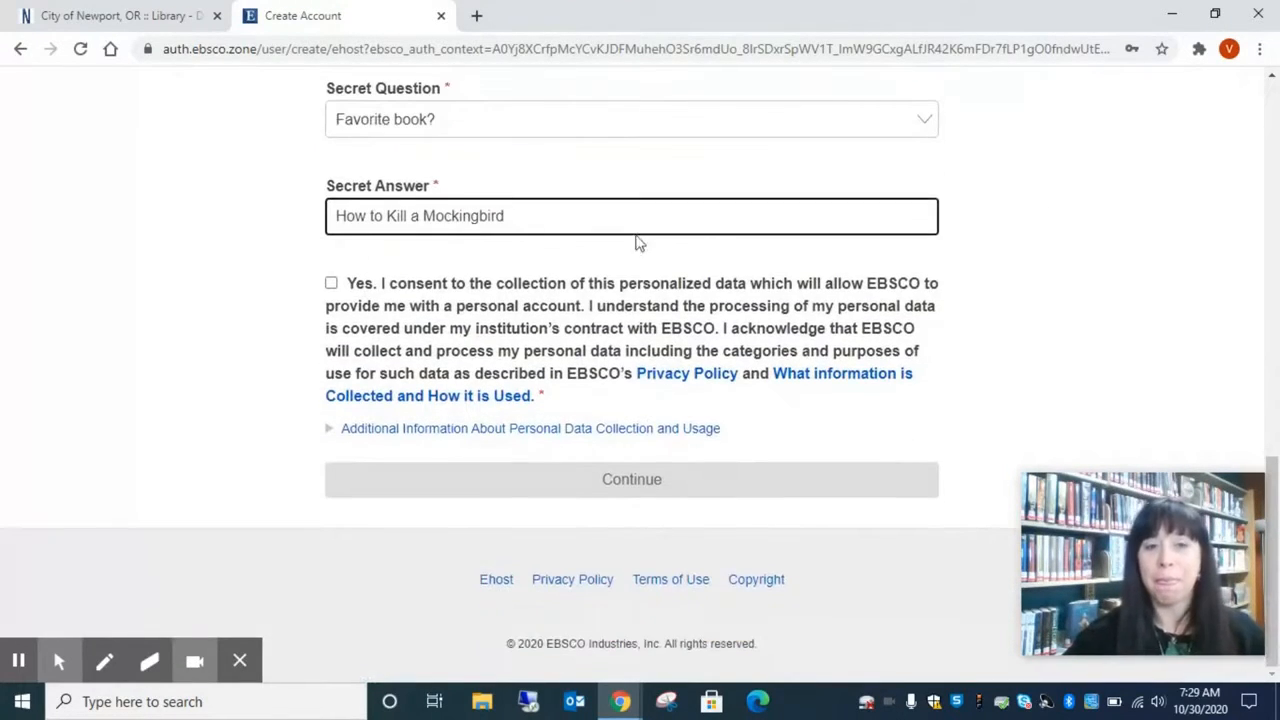
click(332, 284)
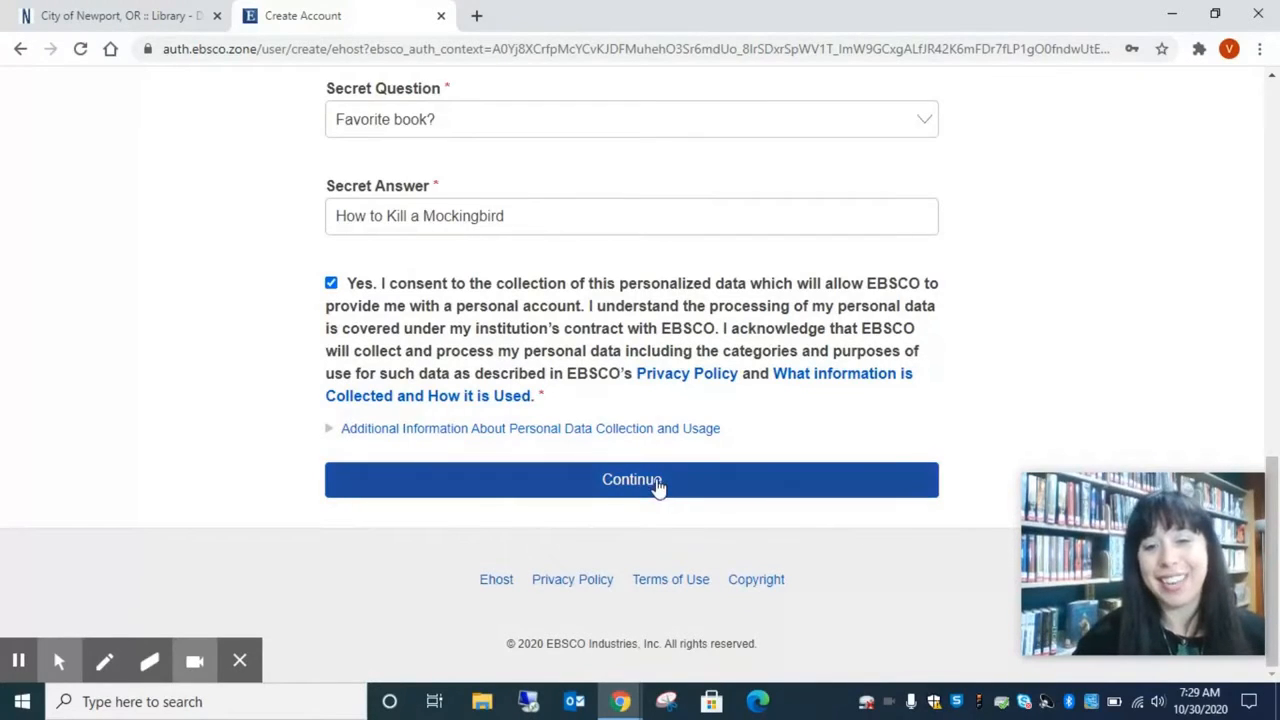
click(632, 480)
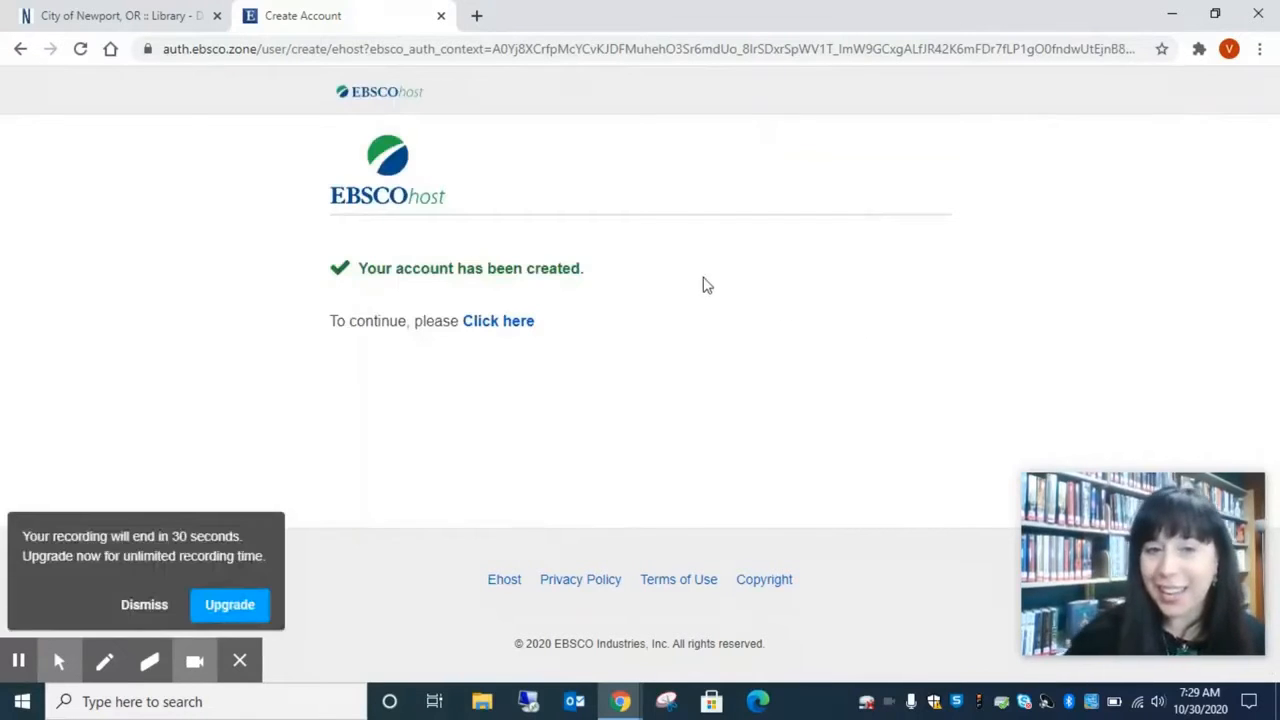
mouse_move(500, 324)
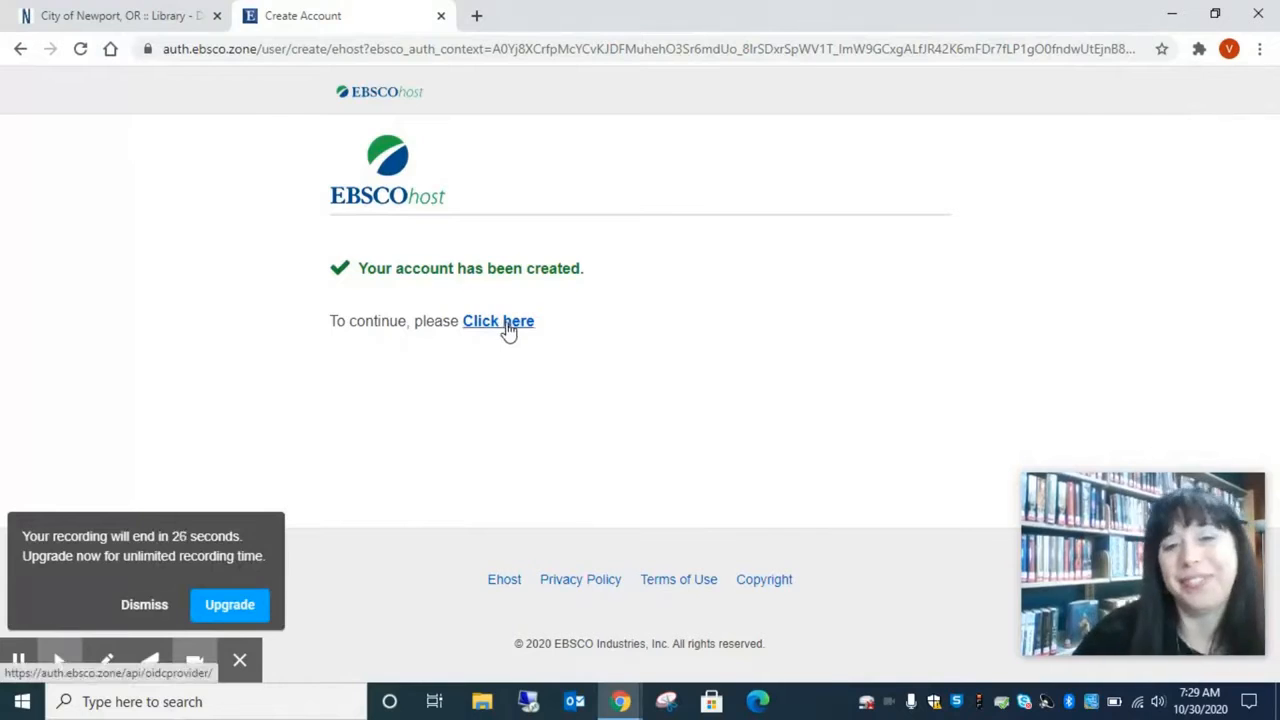
click(498, 320)
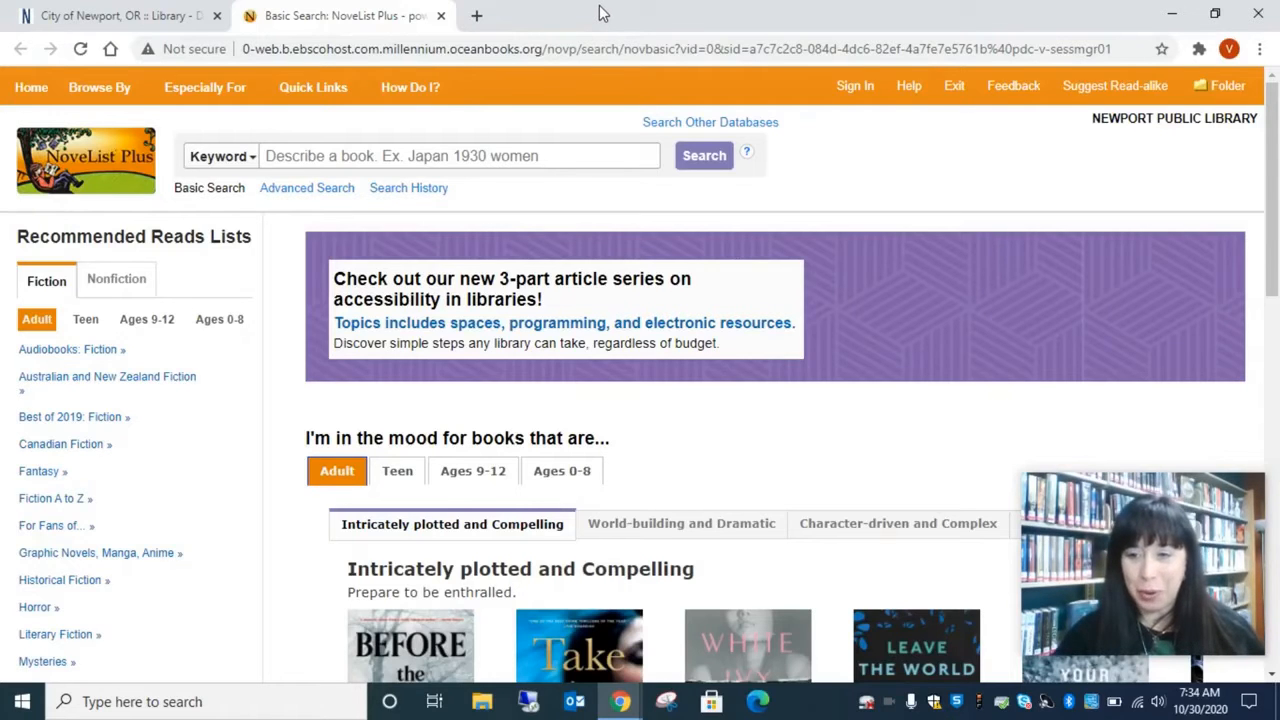
click(98, 88)
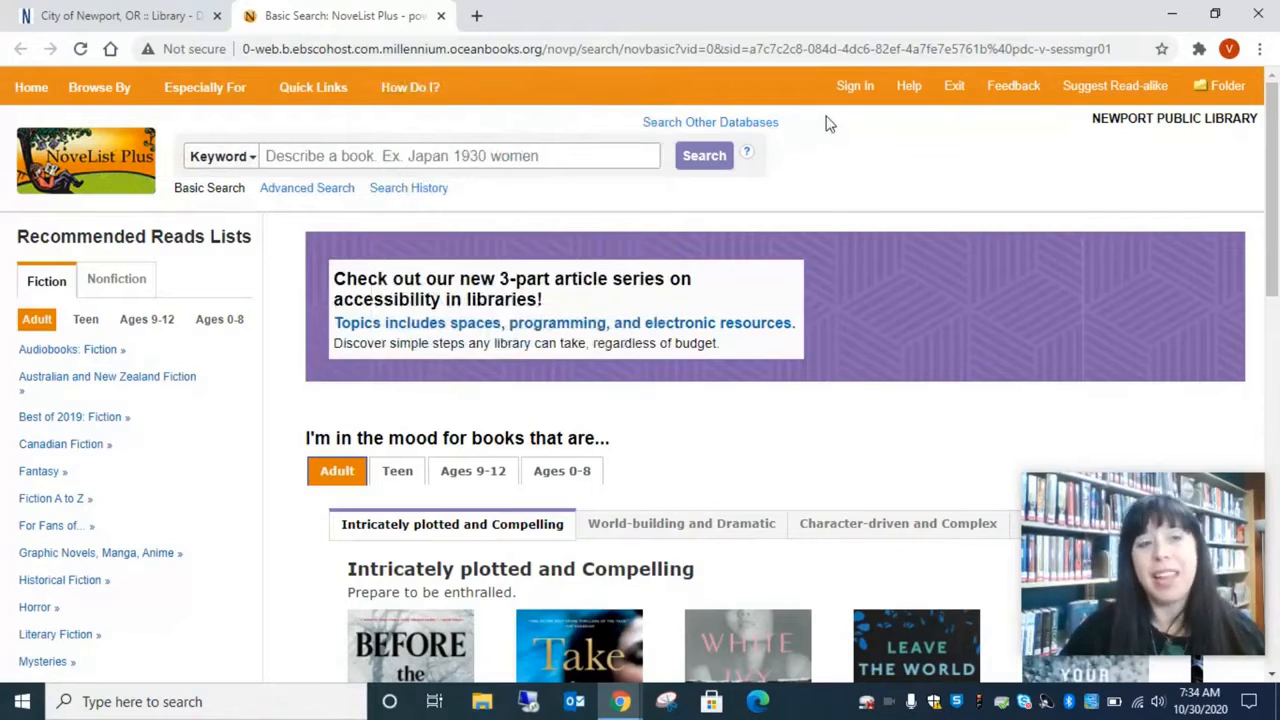
mouse_move(120, 328)
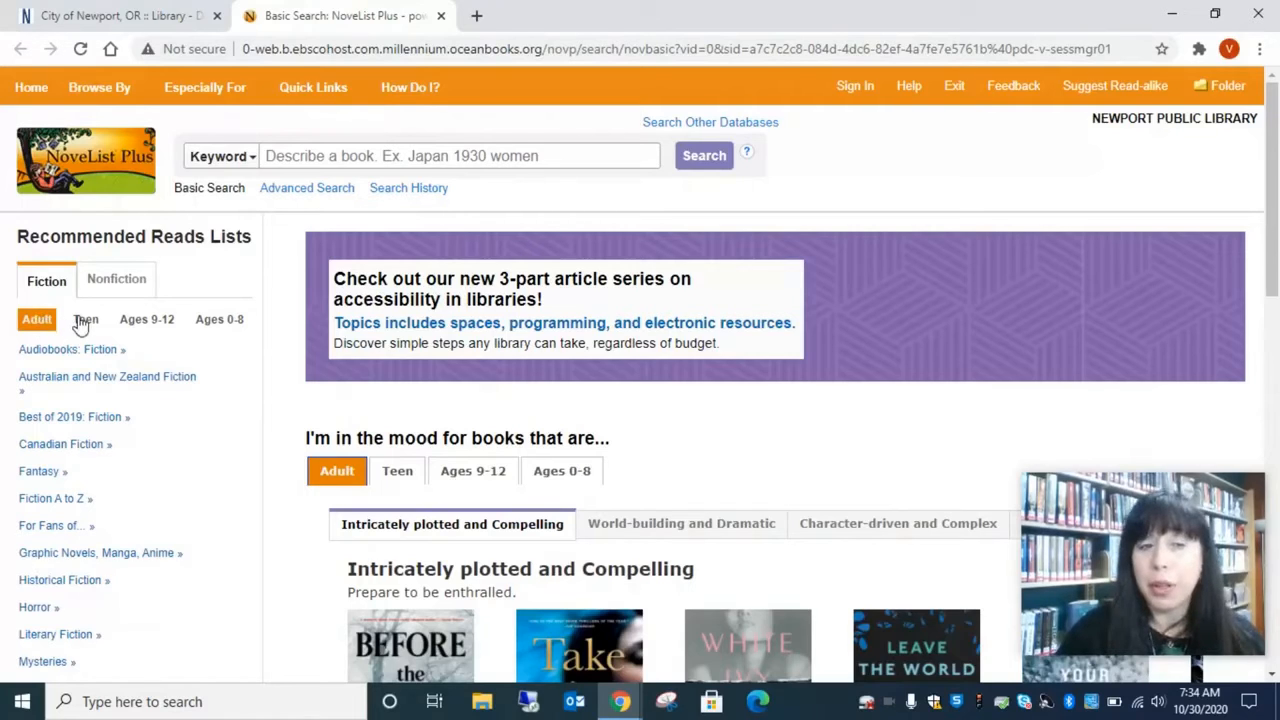
mouse_move(258, 324)
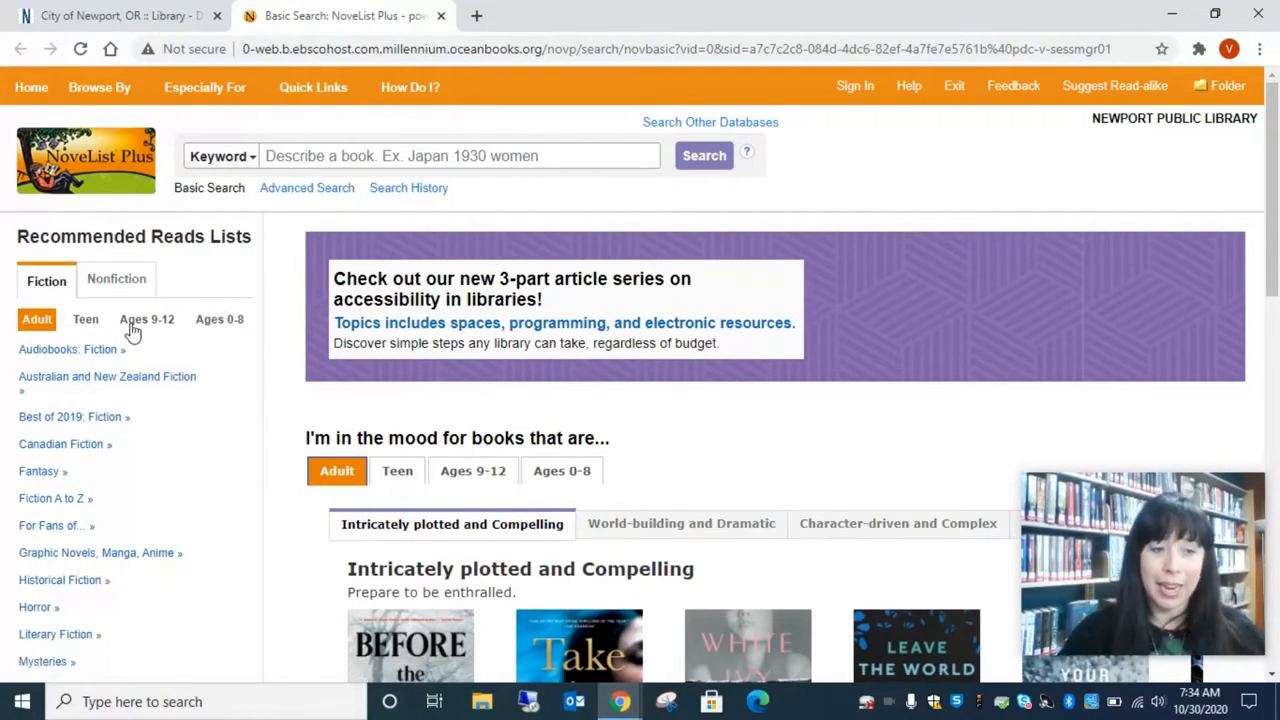
scroll(down, 3)
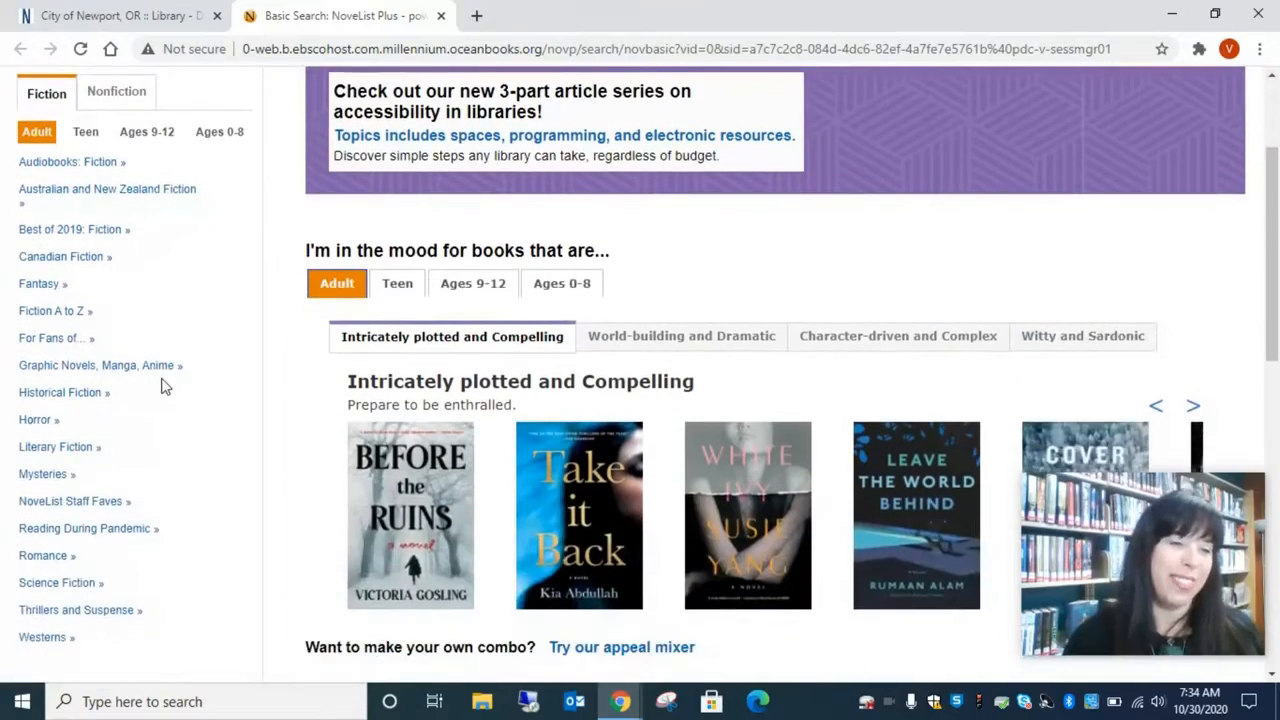
scroll(down, 3)
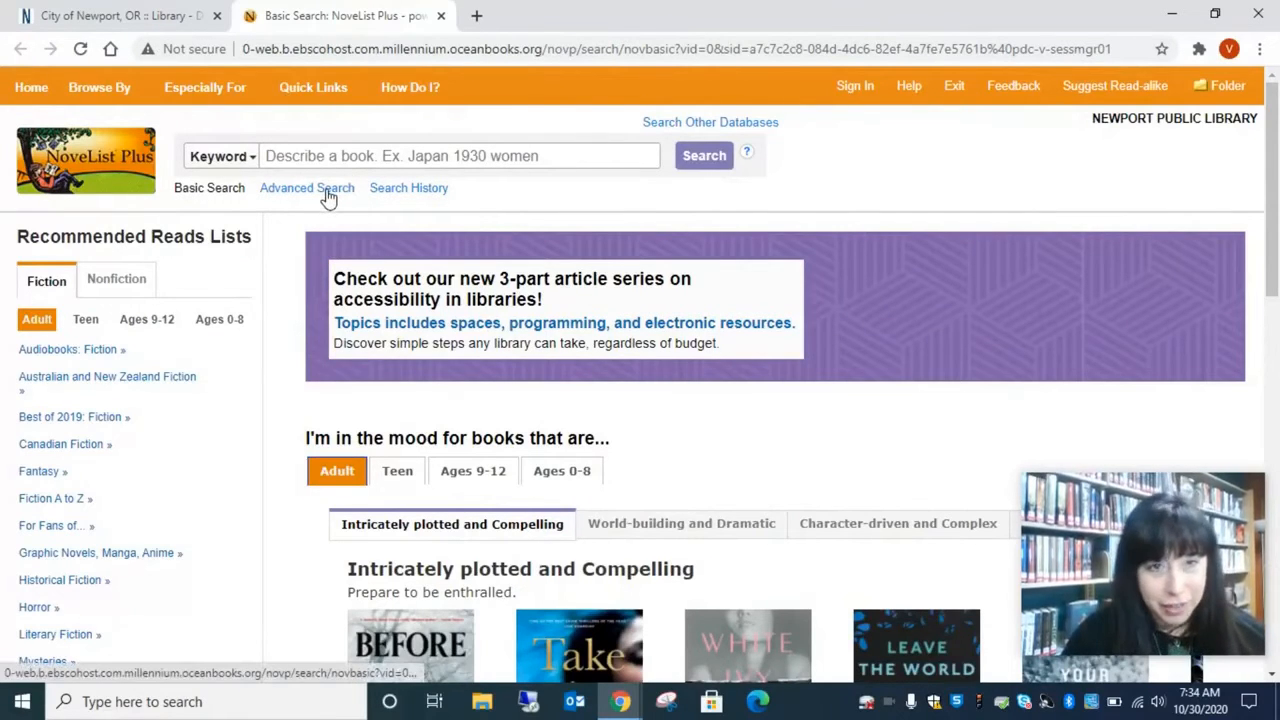
Run an Advanced Search for detective AND 1920 AND Pairs across the three search boxes
click(306, 188)
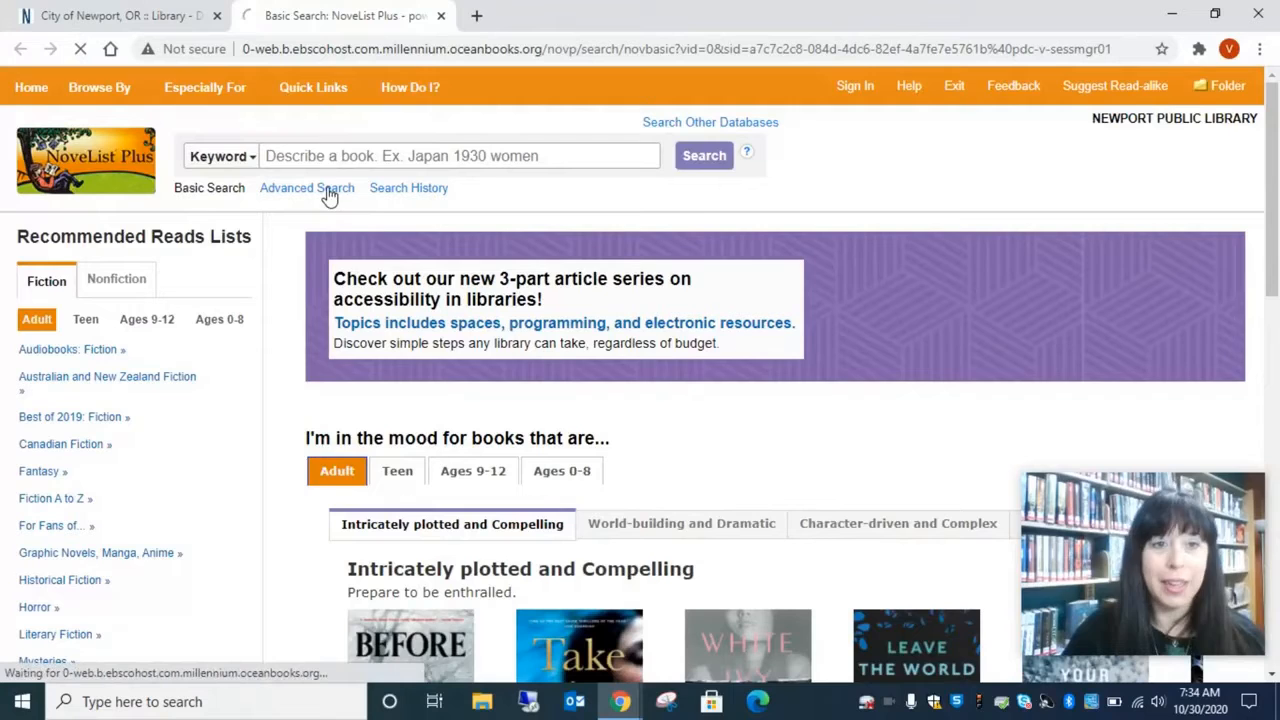
mouse_move(418, 224)
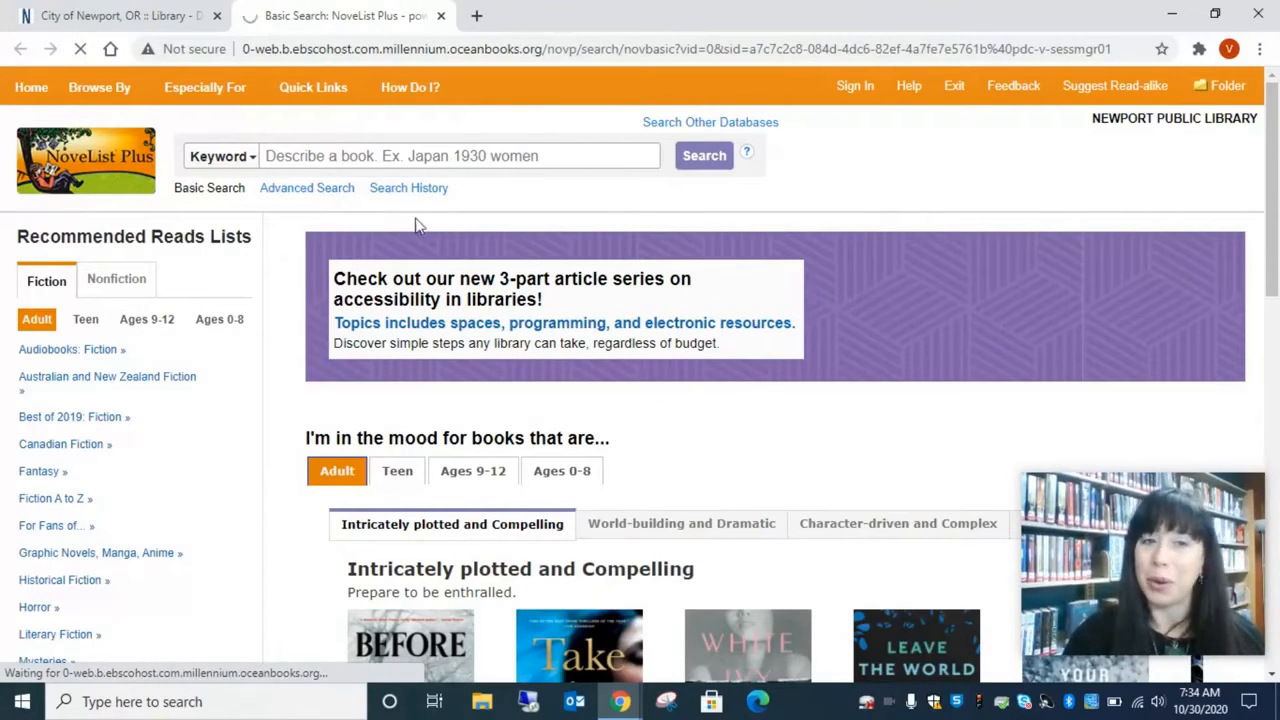
click(308, 188)
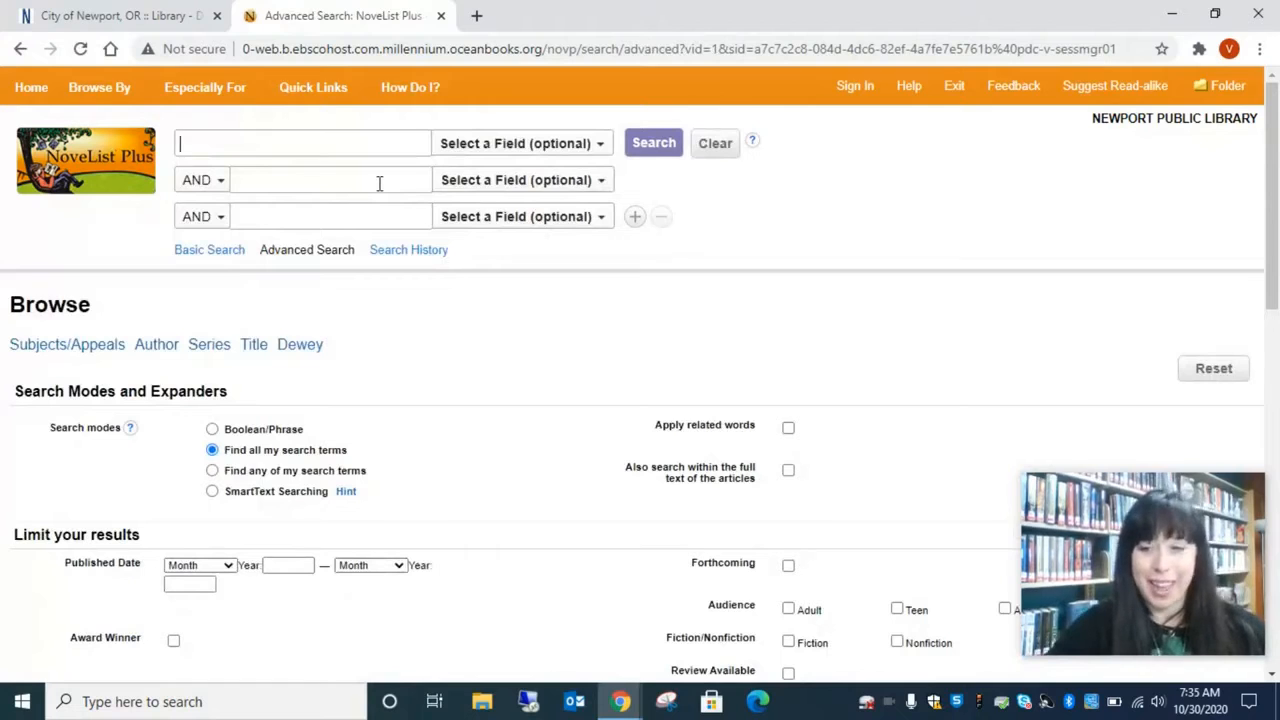
text(detective)
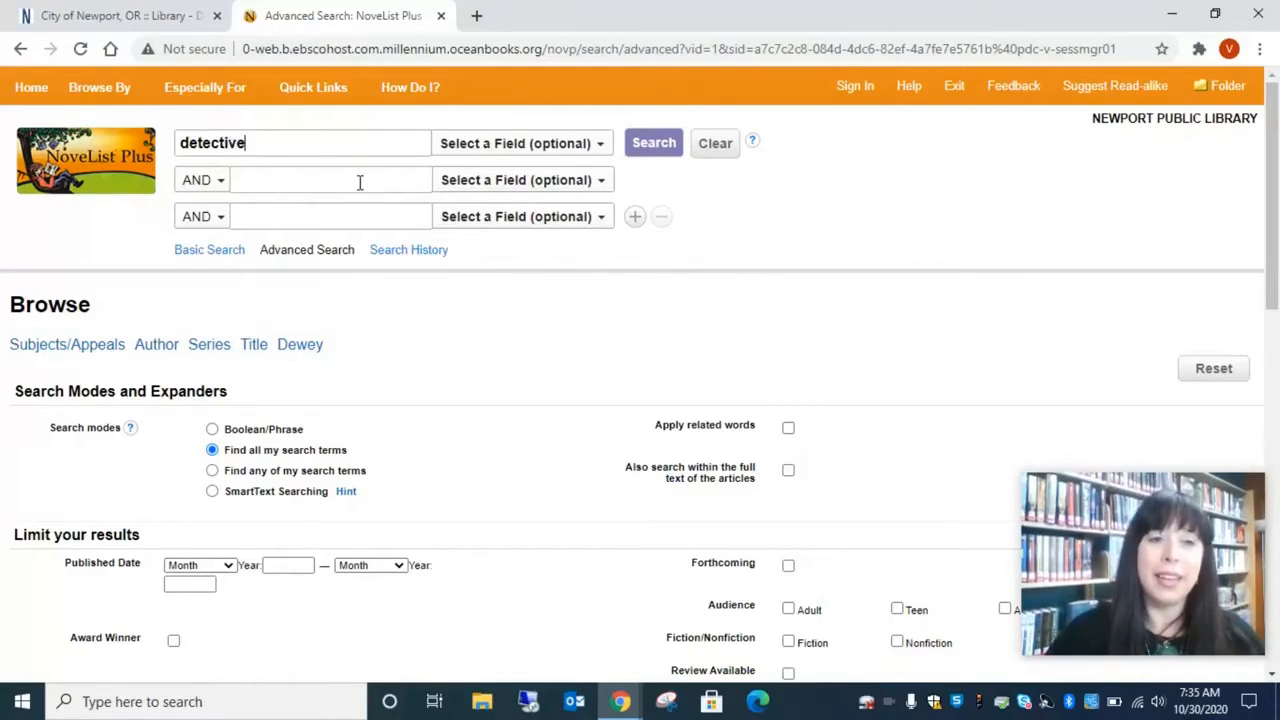
text(1920)
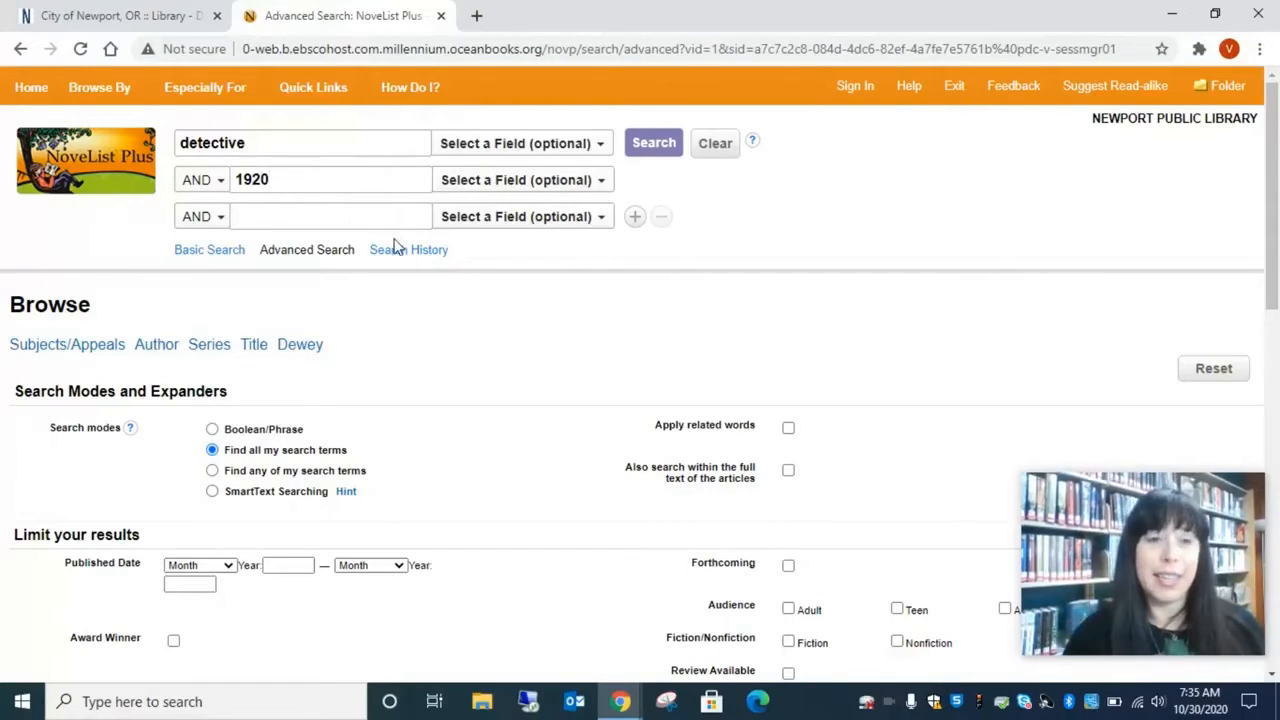
text(Pais)
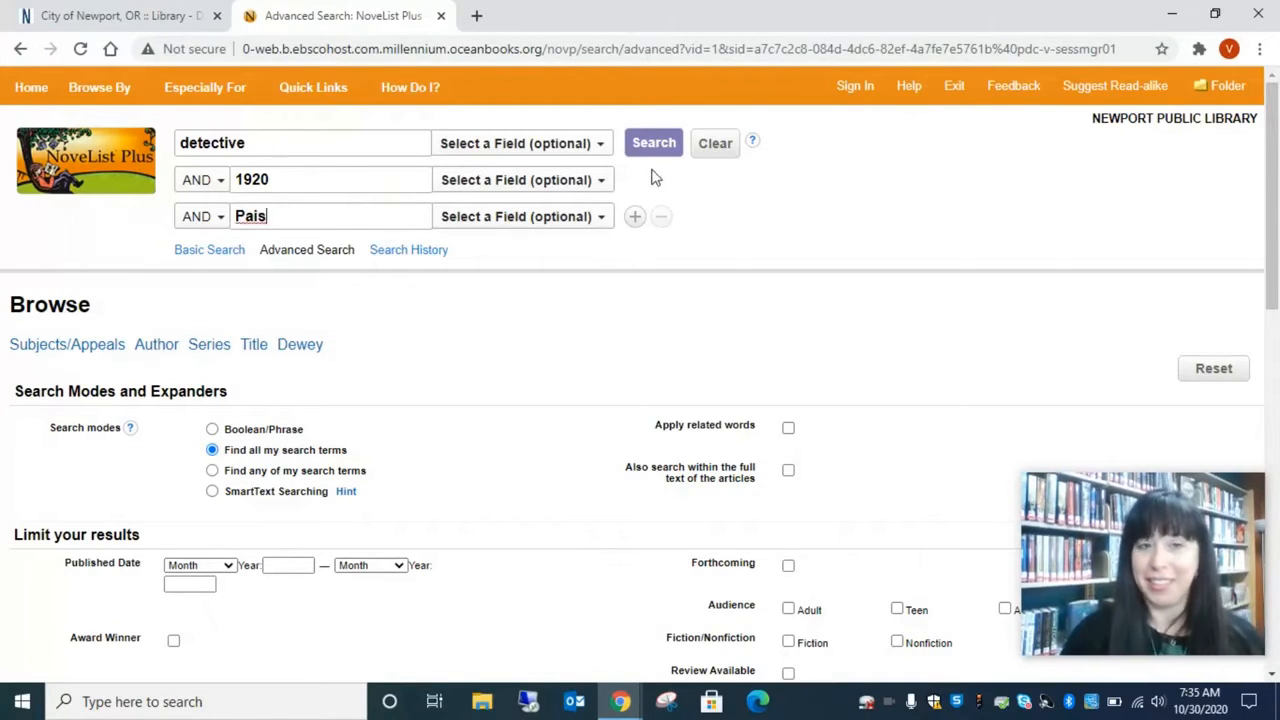
click(652, 142)
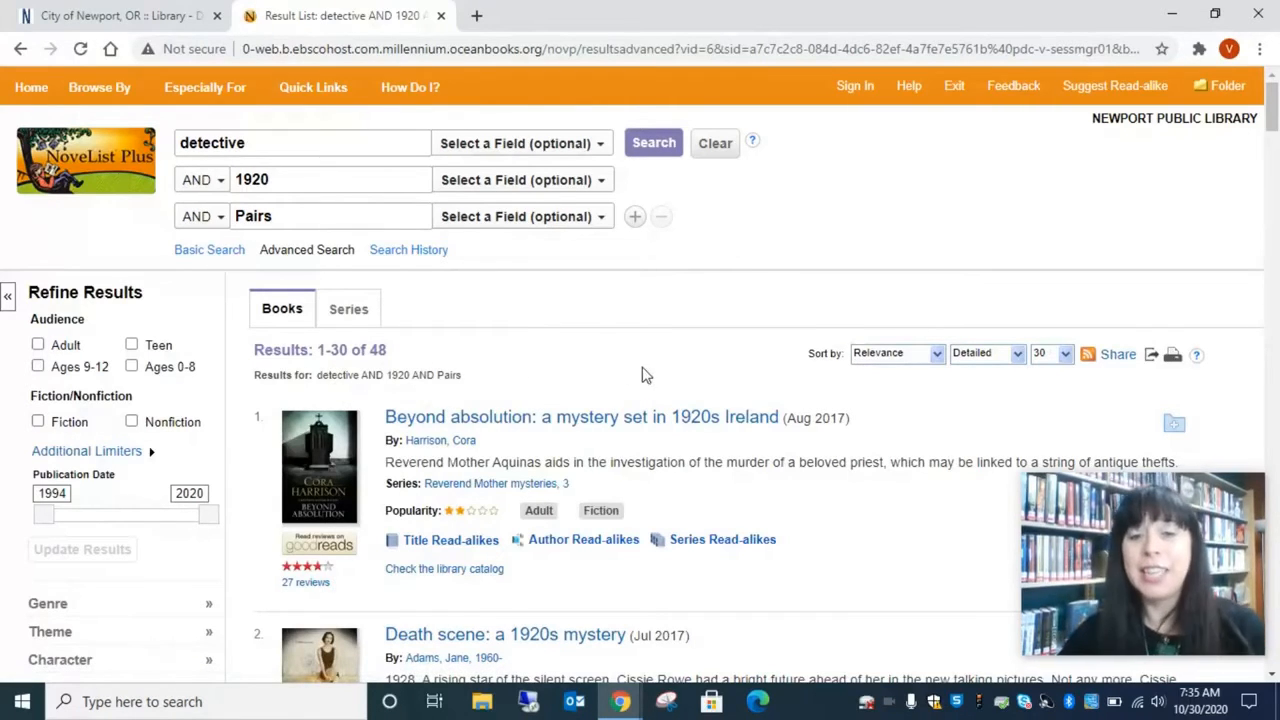
Scroll through the 48 book results such as Beyond absolution and Death scene, then back to the top
scroll(down, 3)
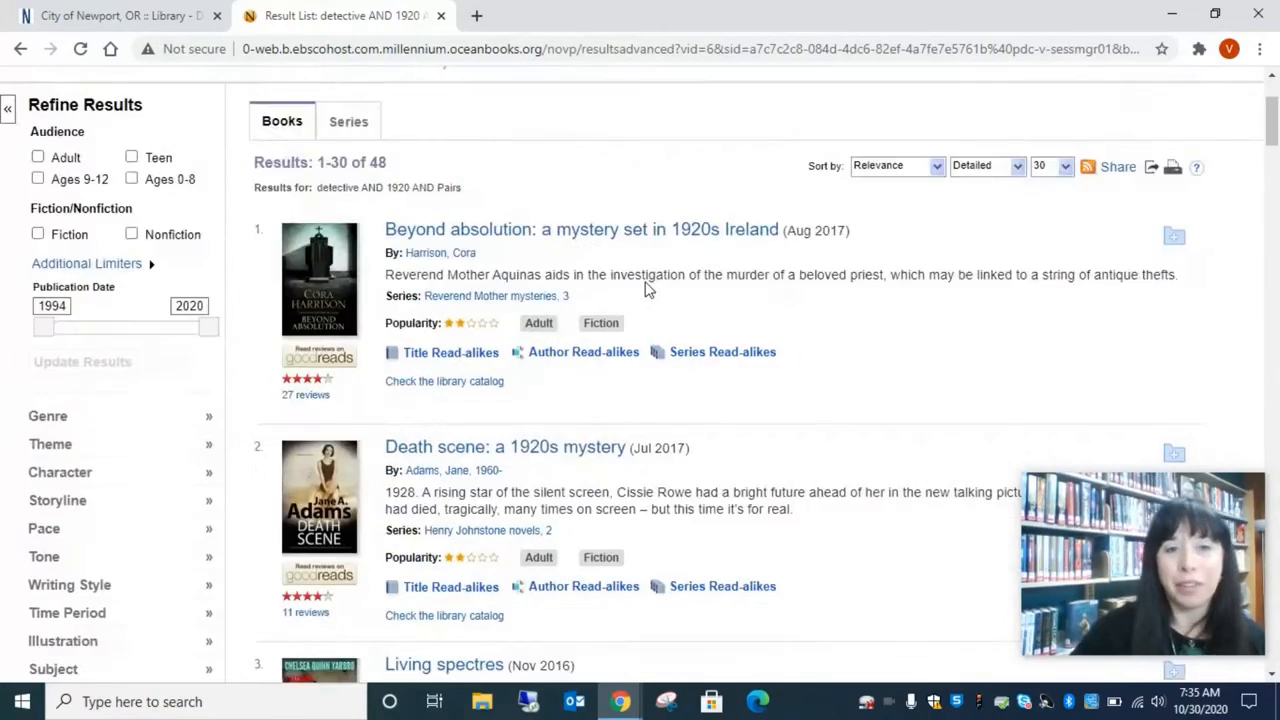
scroll(up, 3)
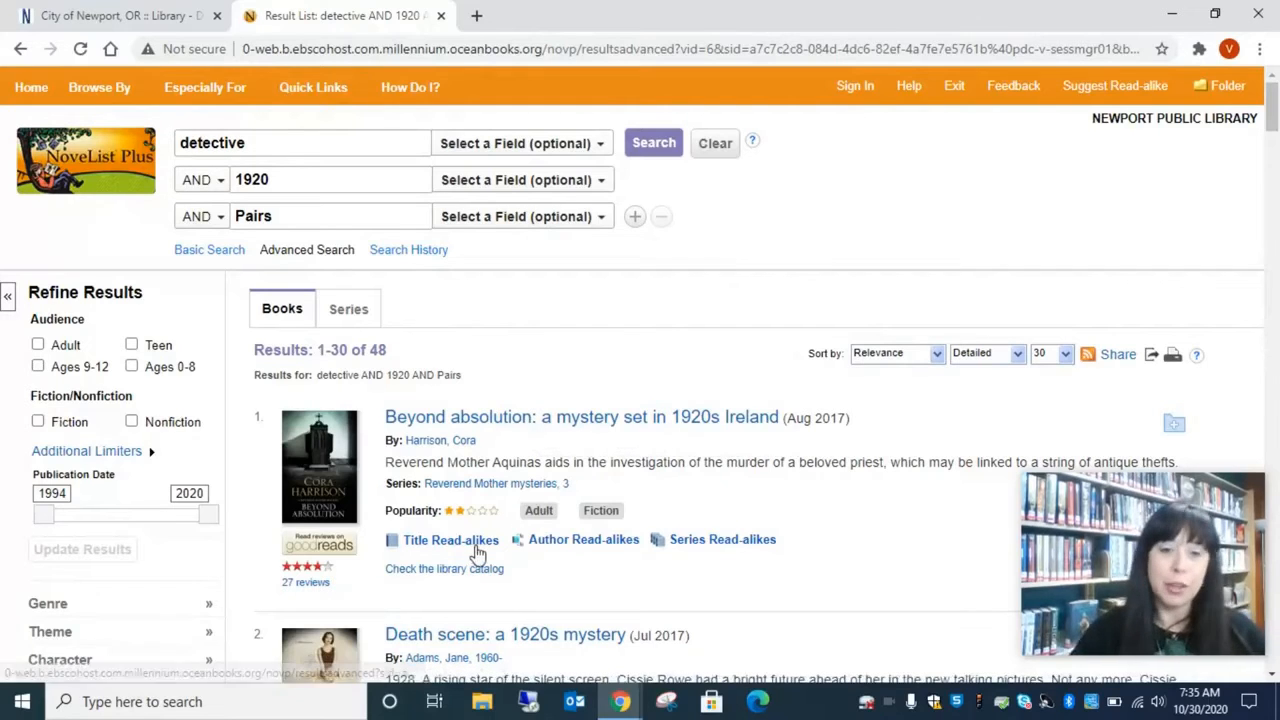
click(450, 540)
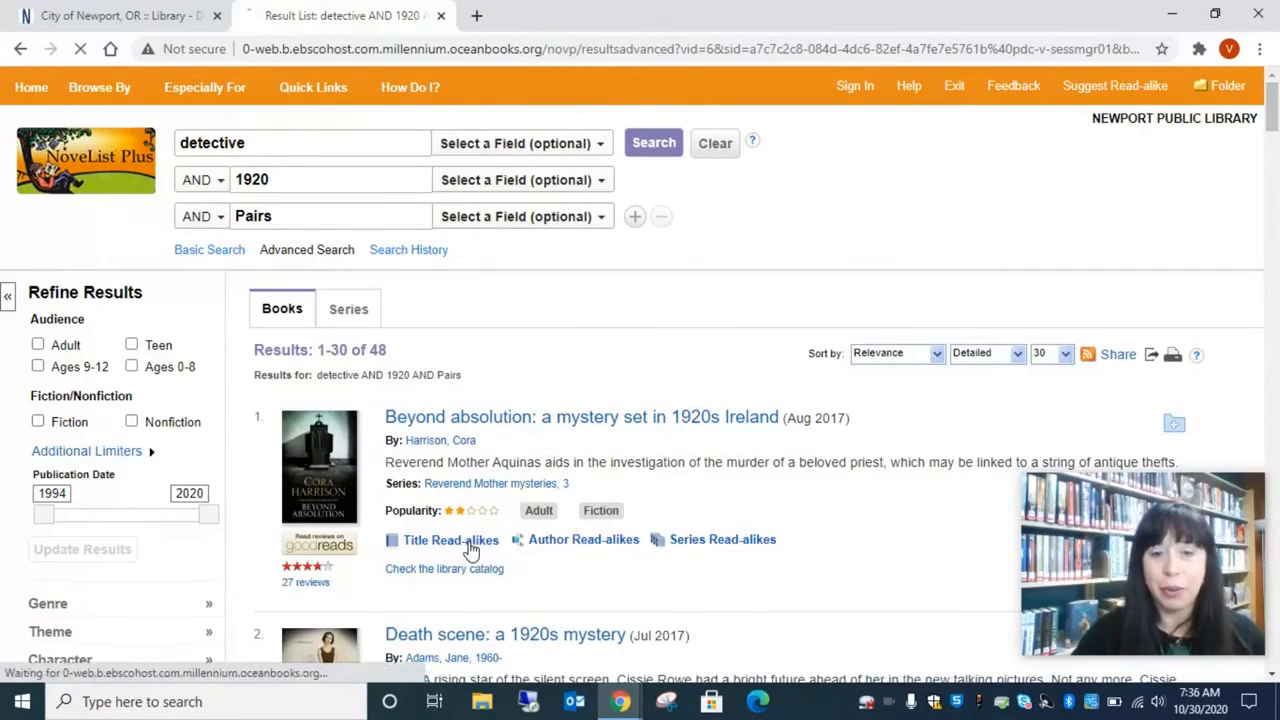
click(448, 540)
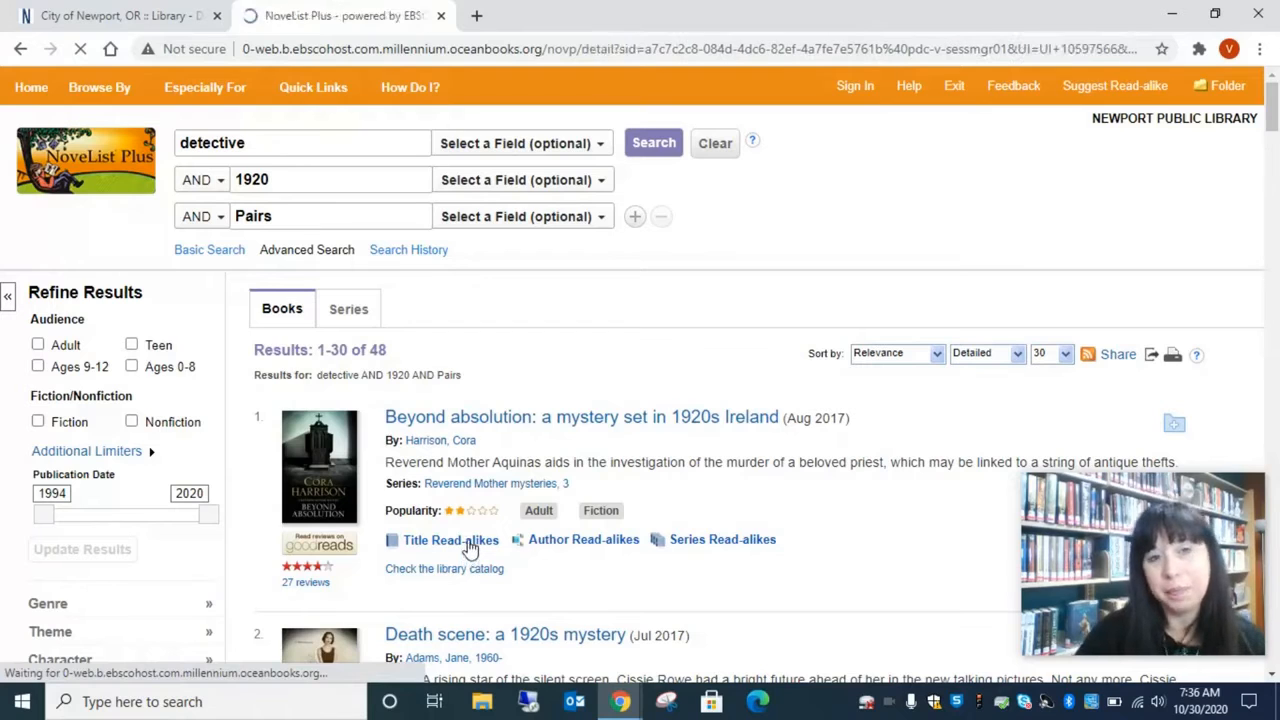
click(452, 540)
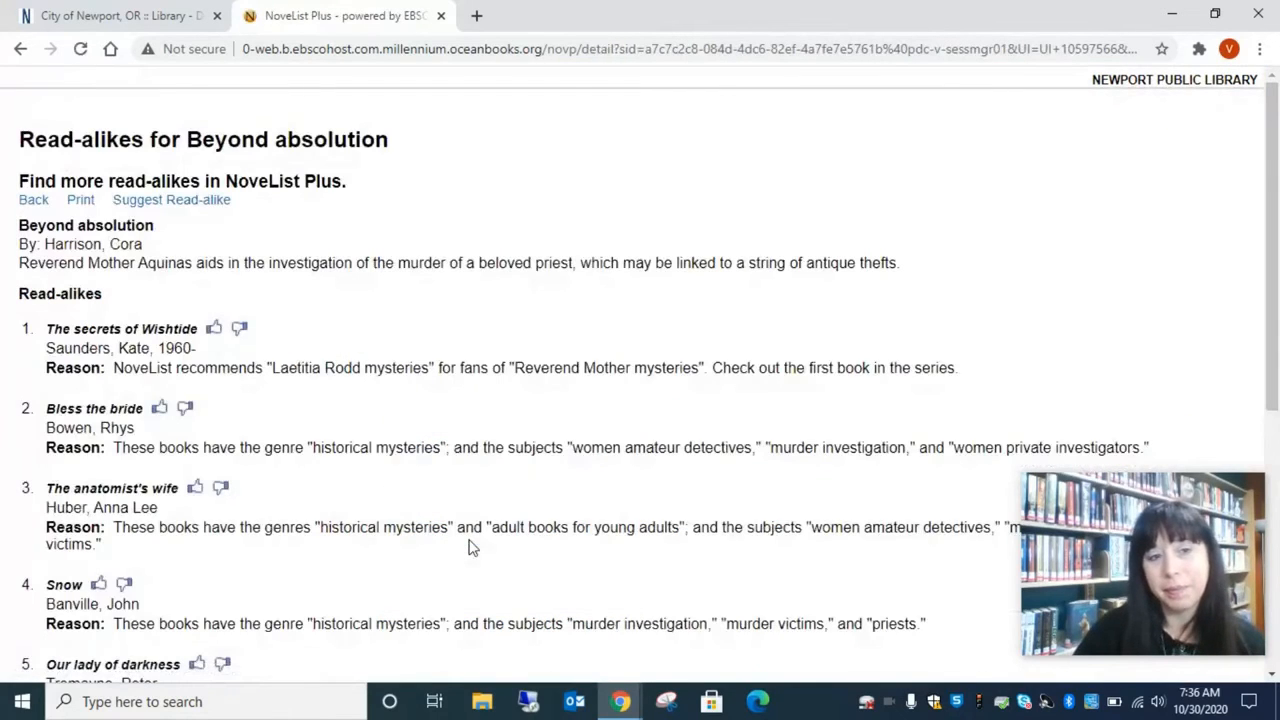
mouse_move(340, 322)
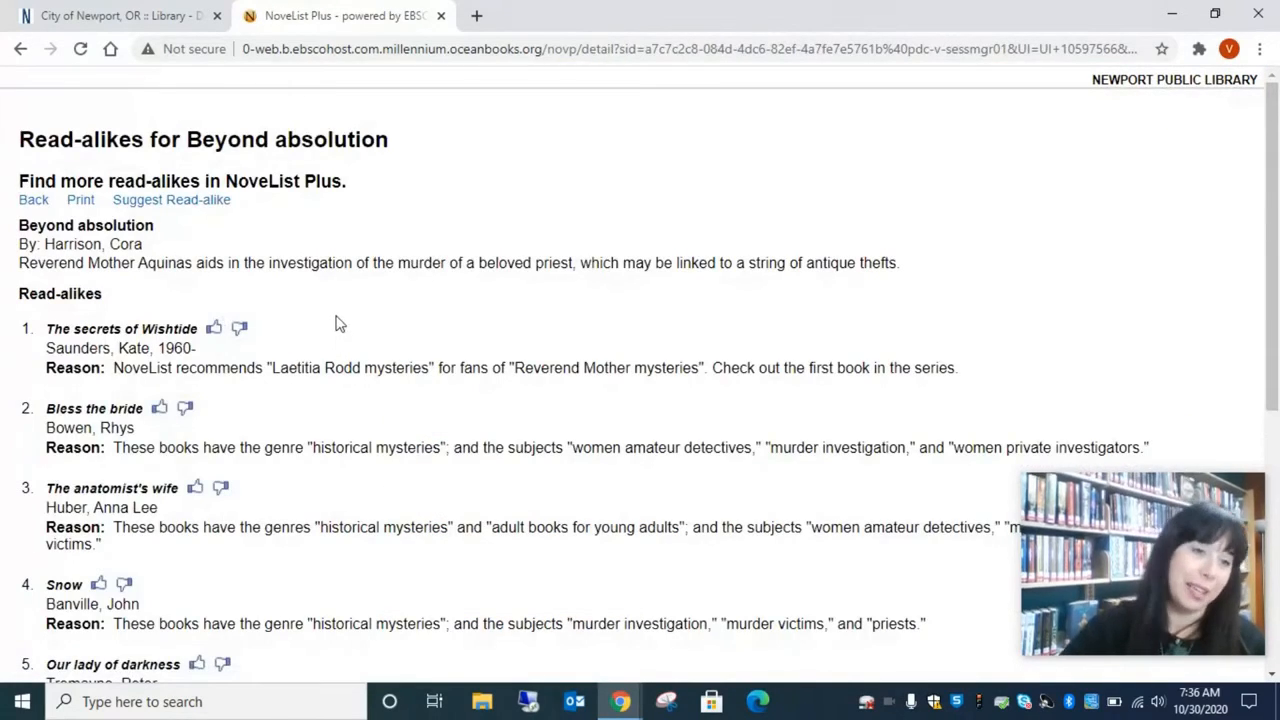
scroll(down, 3)
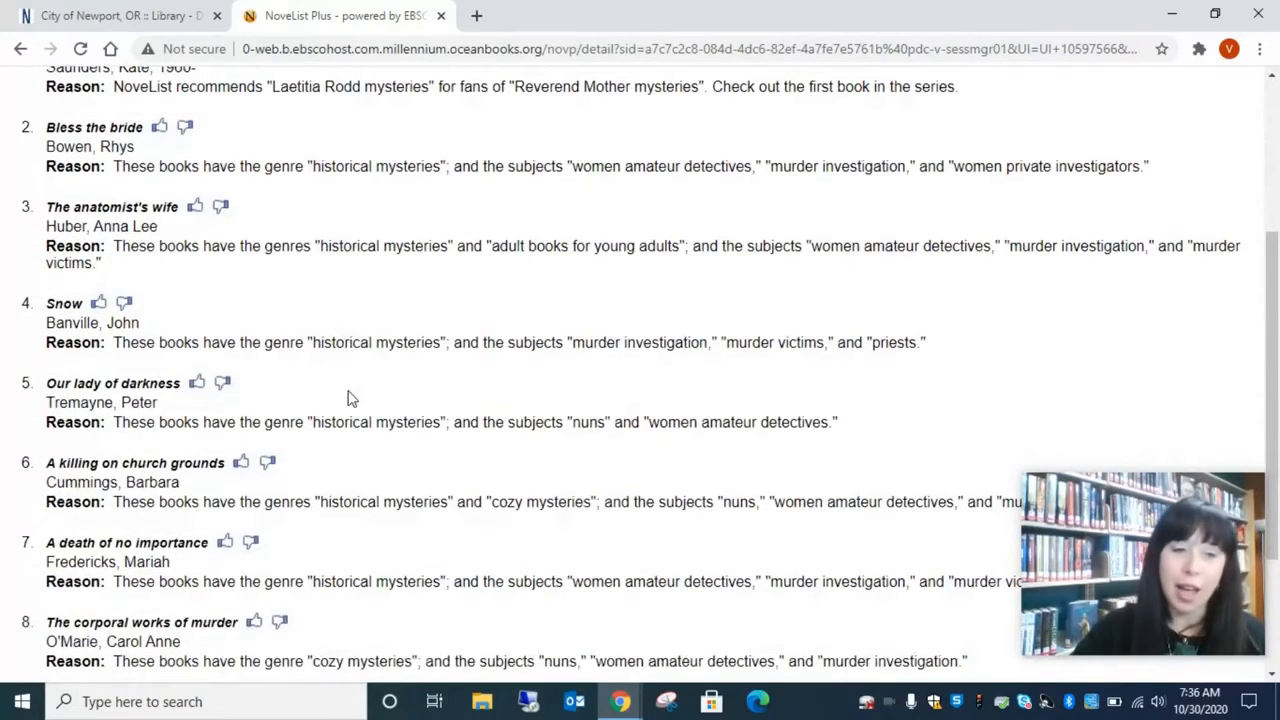
scroll(up, 3)
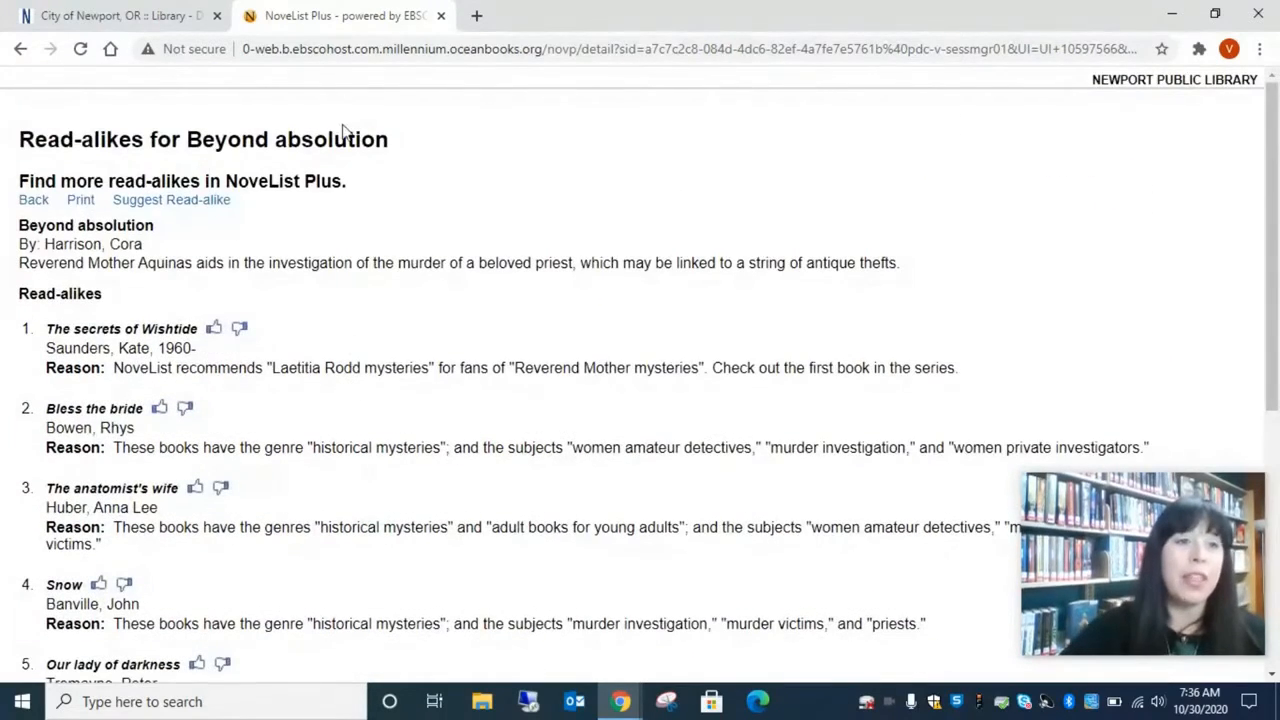
mouse_move(32, 200)
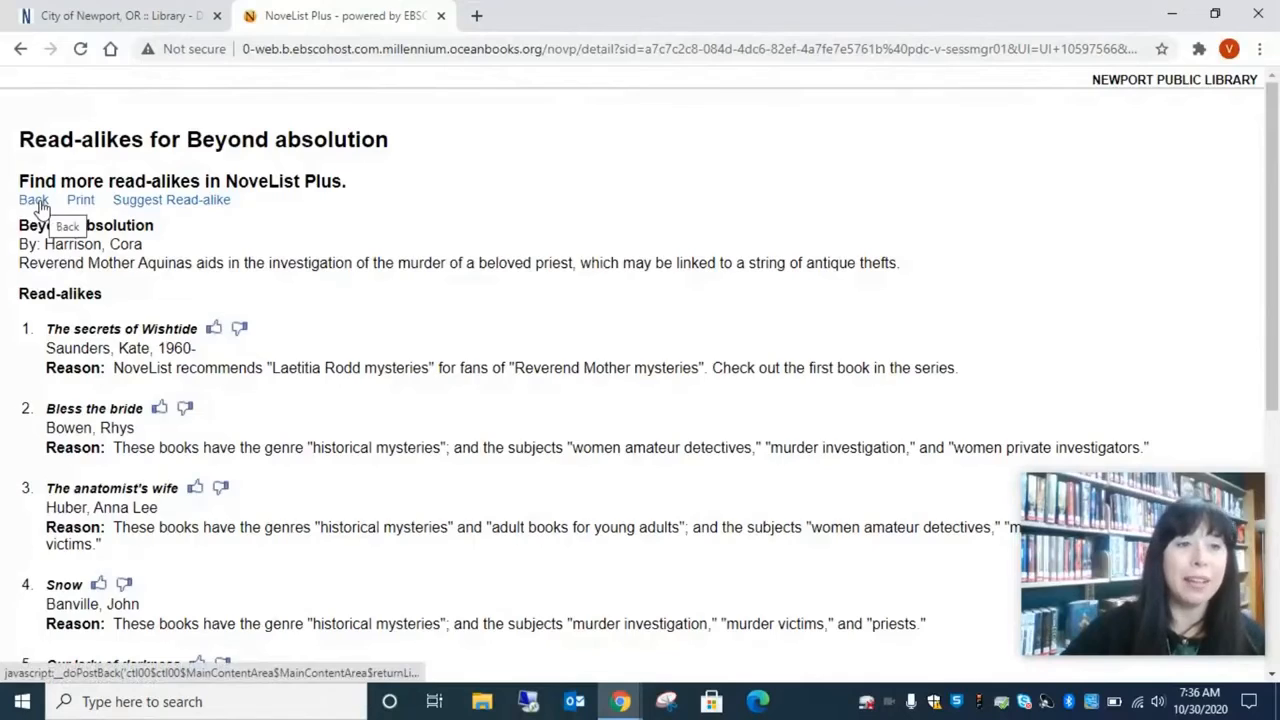
click(32, 200)
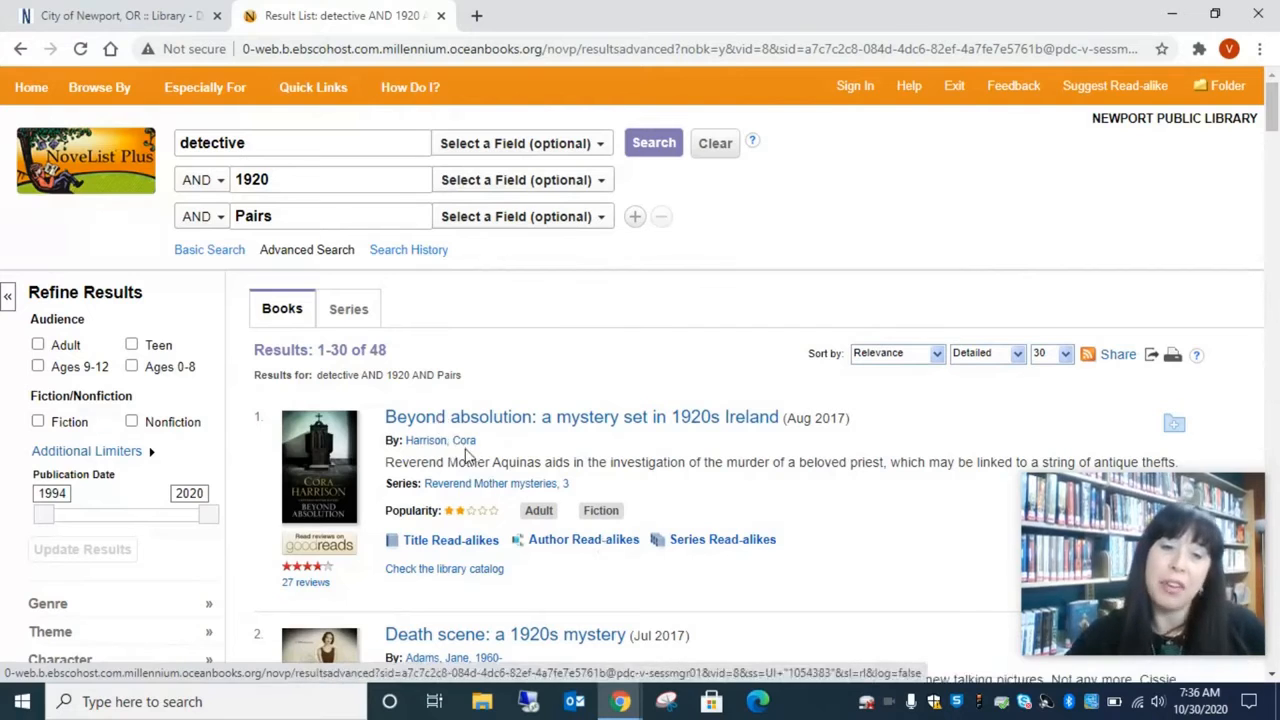
View the Author Read-alikes for Cora Harrison, author of Beyond absolution
click(584, 540)
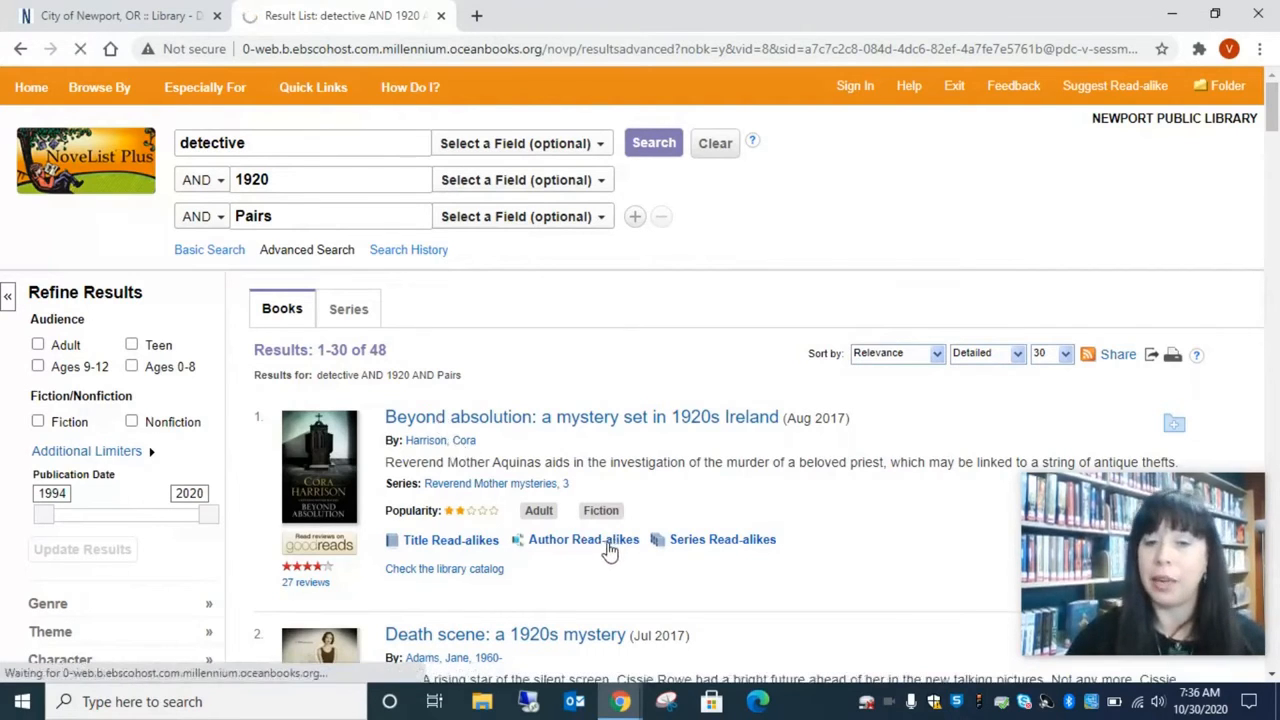
click(584, 540)
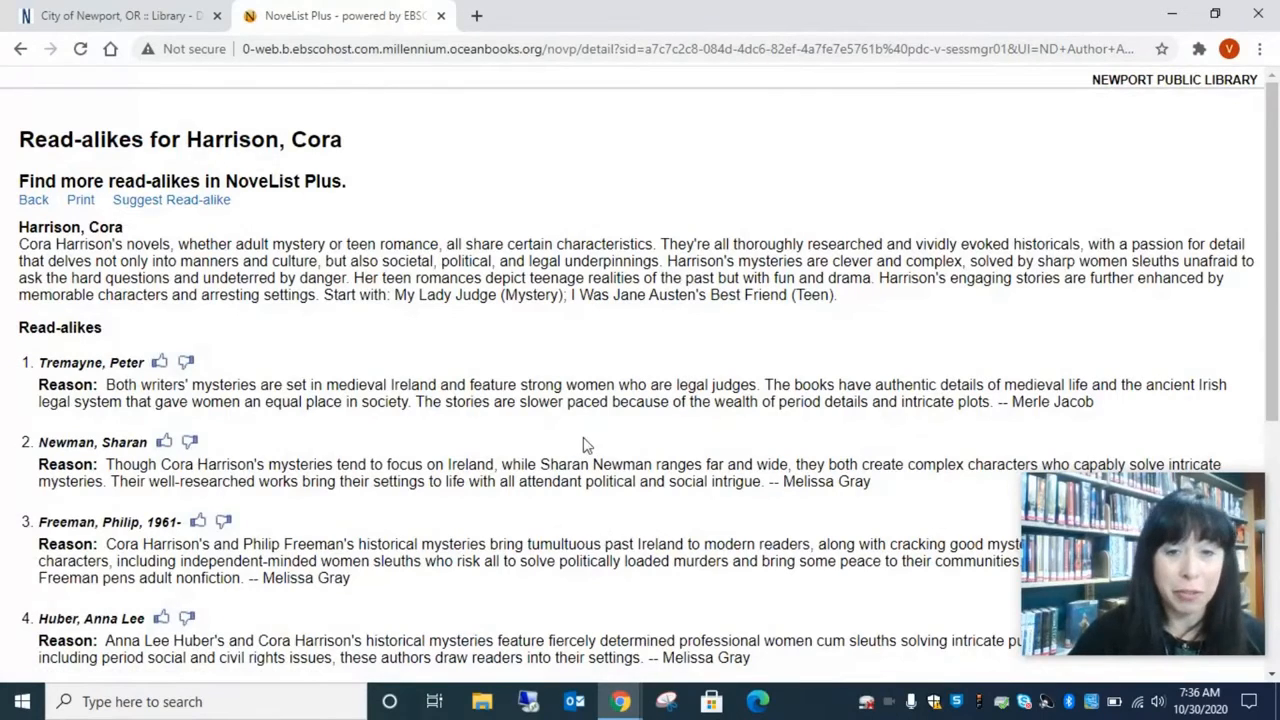
scroll(down, 3)
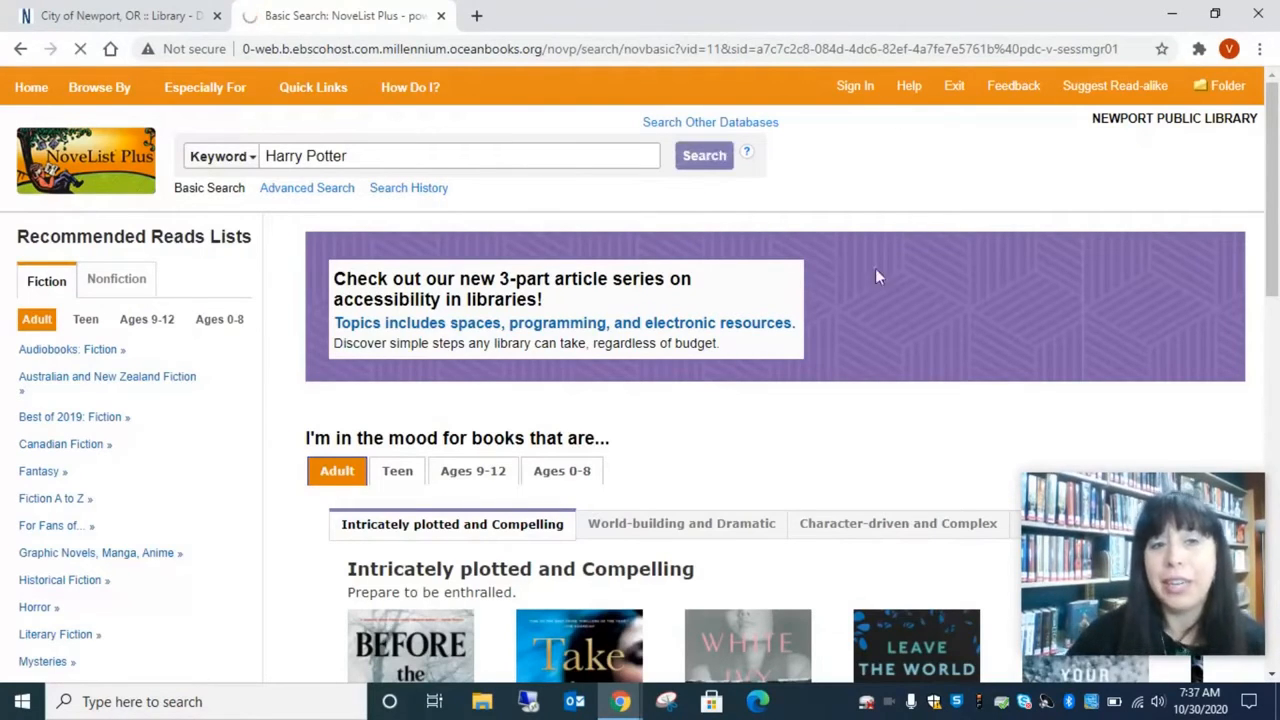
mouse_move(884, 278)
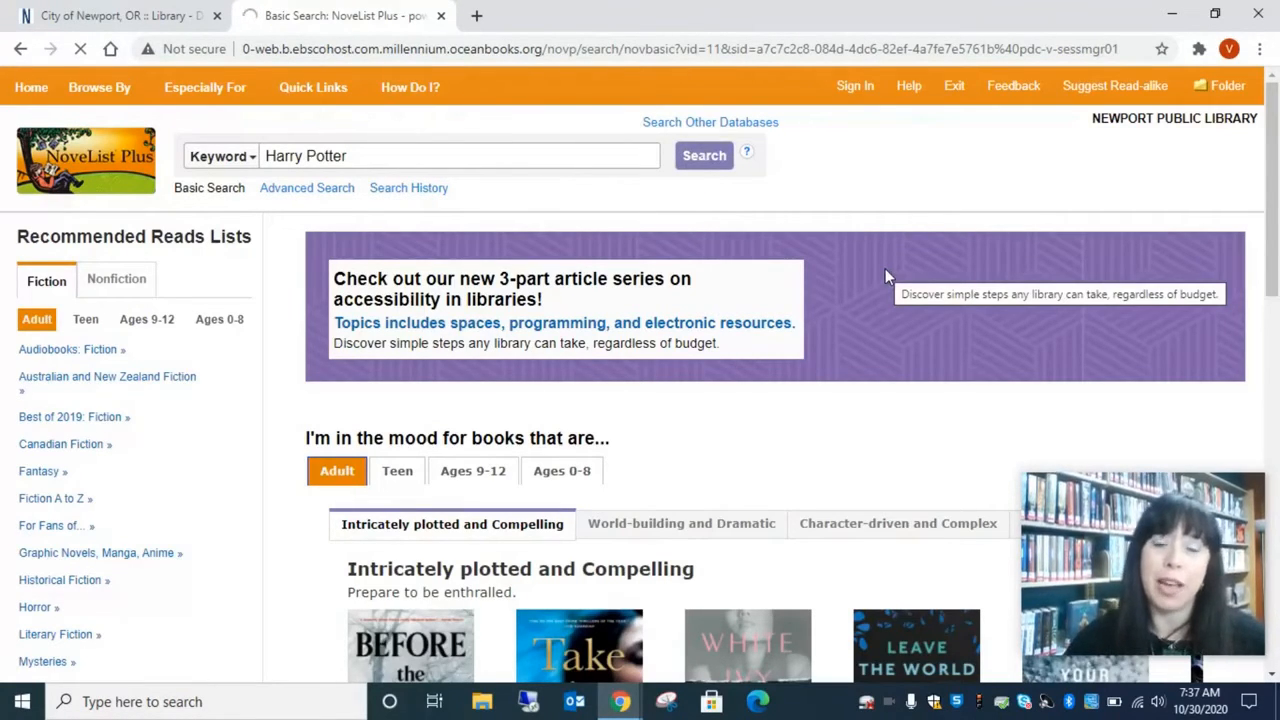
Search the keyword Harry Potter and scroll the 640 results led by Harry Potter: the creature vault
click(704, 156)
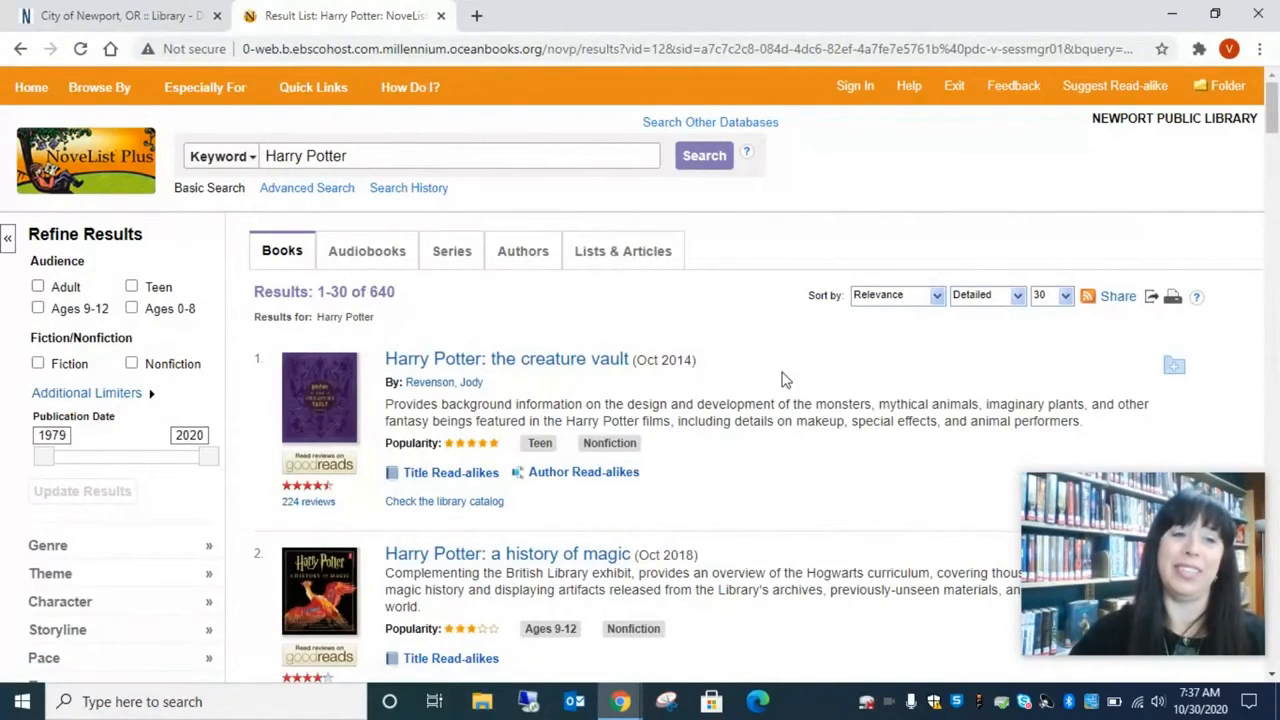
scroll(down, 3)
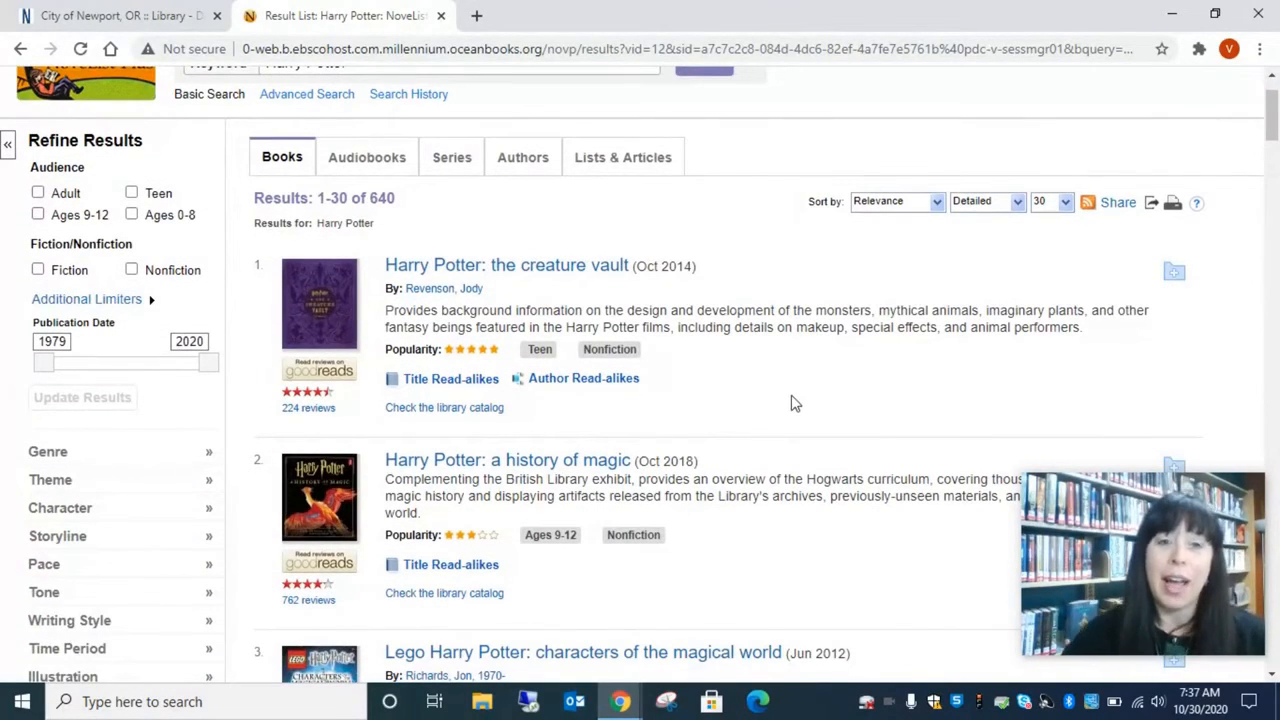
mouse_move(452, 168)
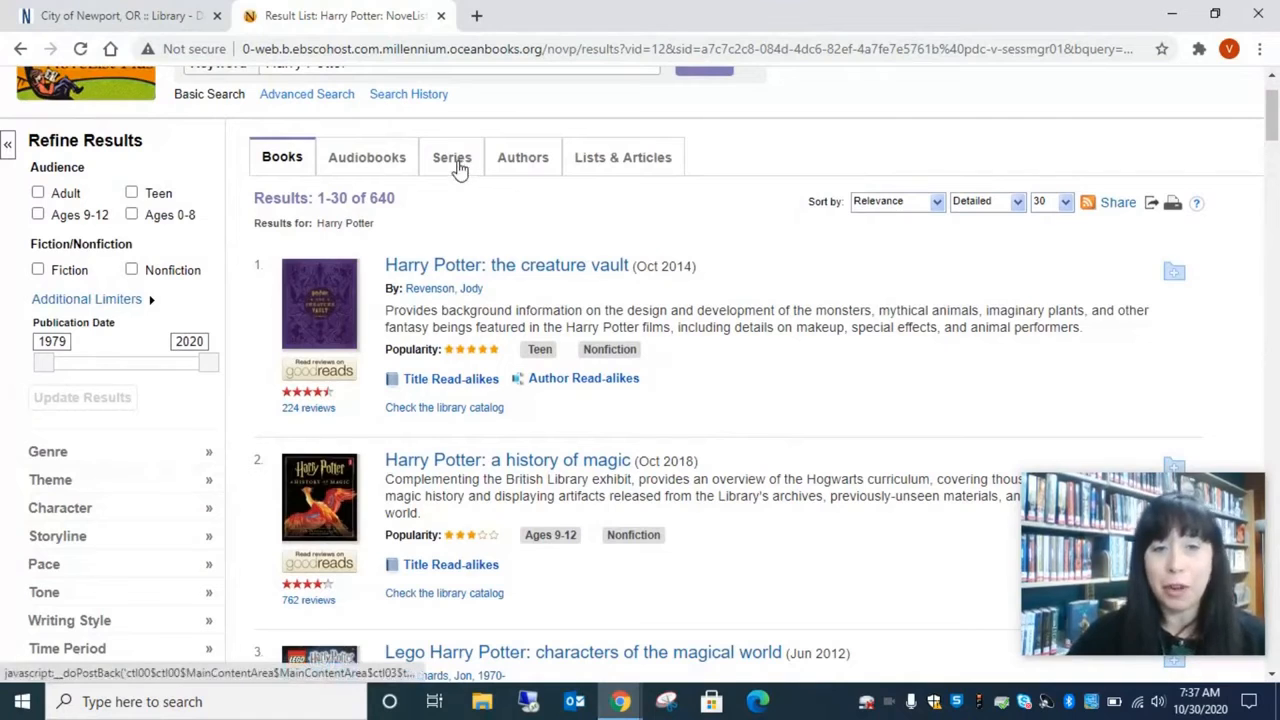
Switch to the Series tab and scroll its 6 Harry Potter series, including Illustrated, Original and Simon Snow
click(452, 156)
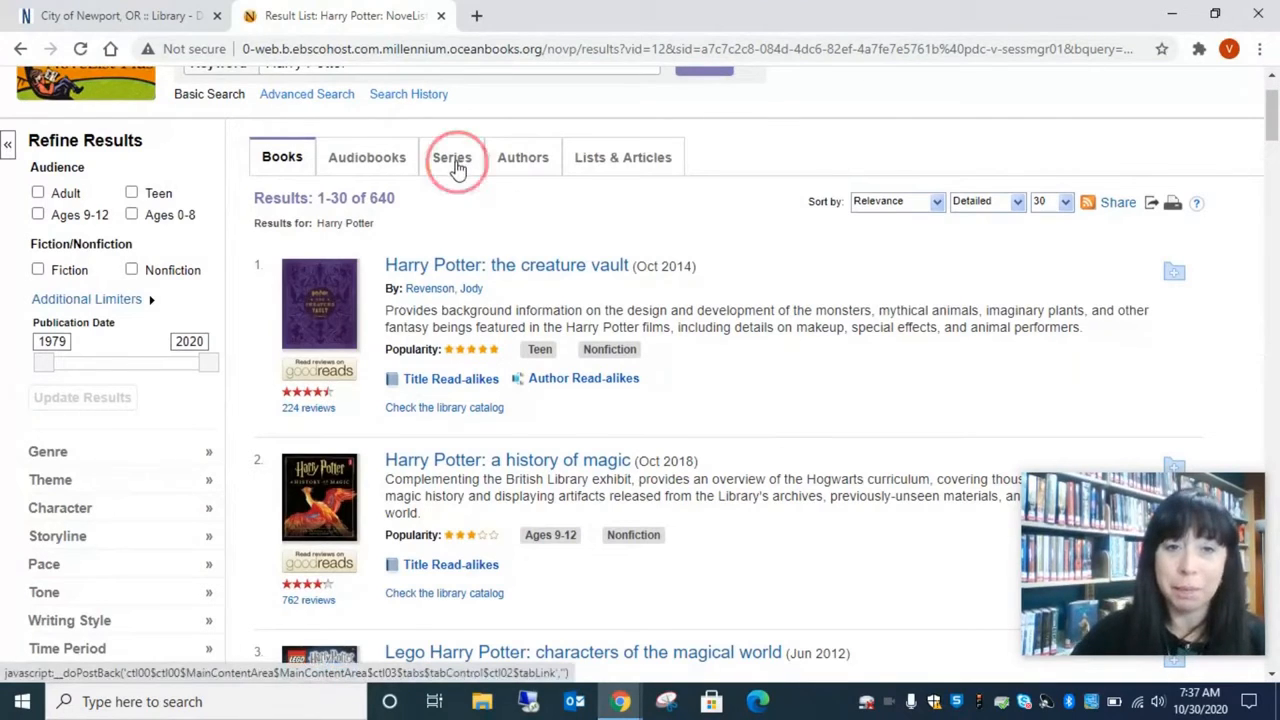
click(452, 156)
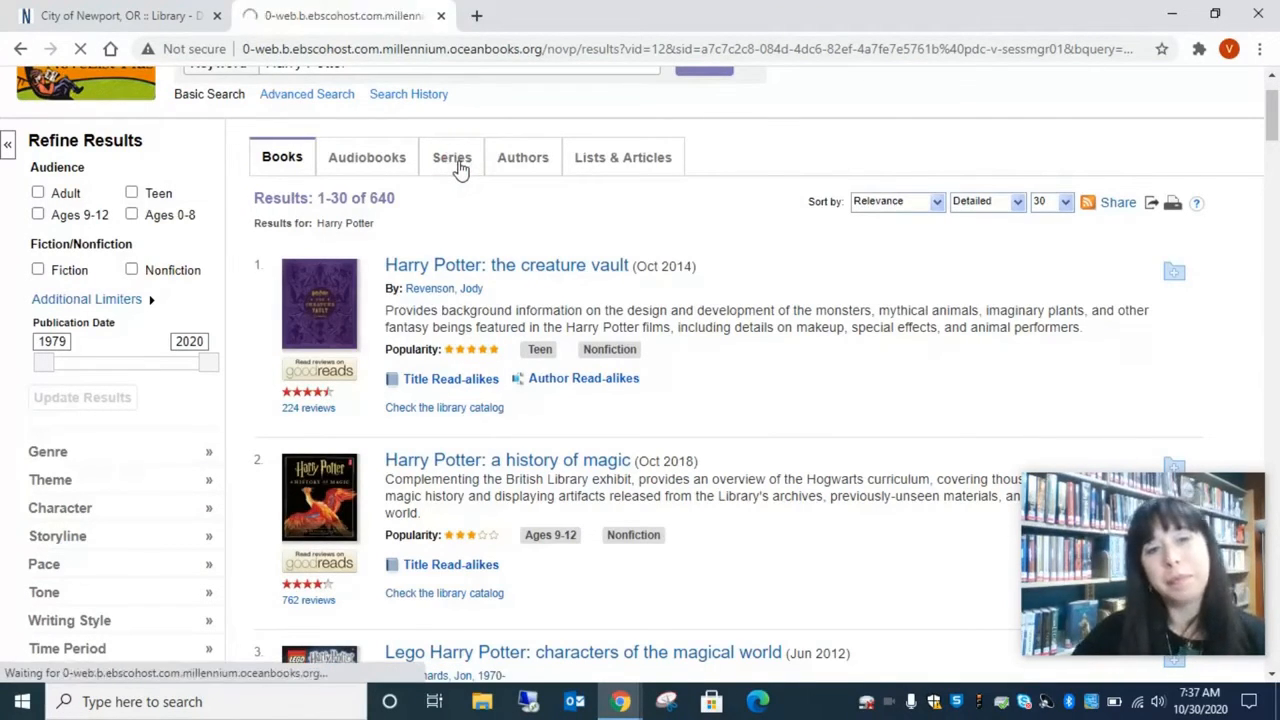
click(452, 156)
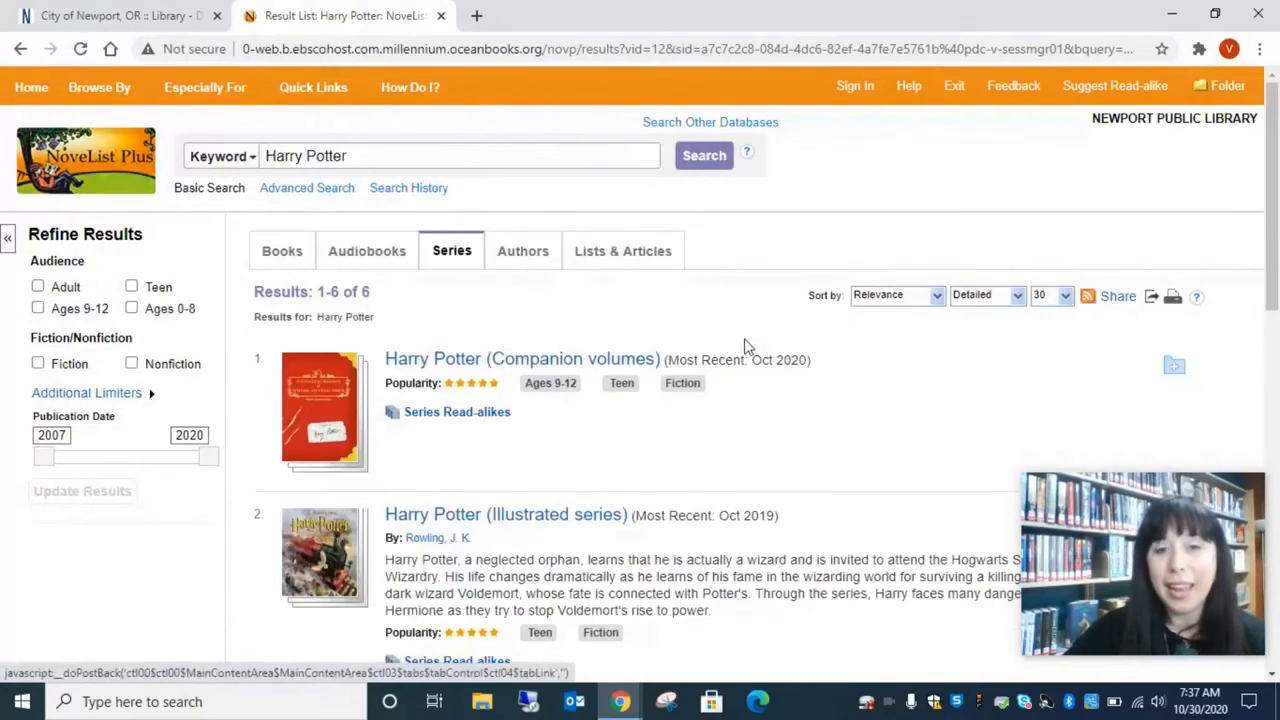
scroll(down, 3)
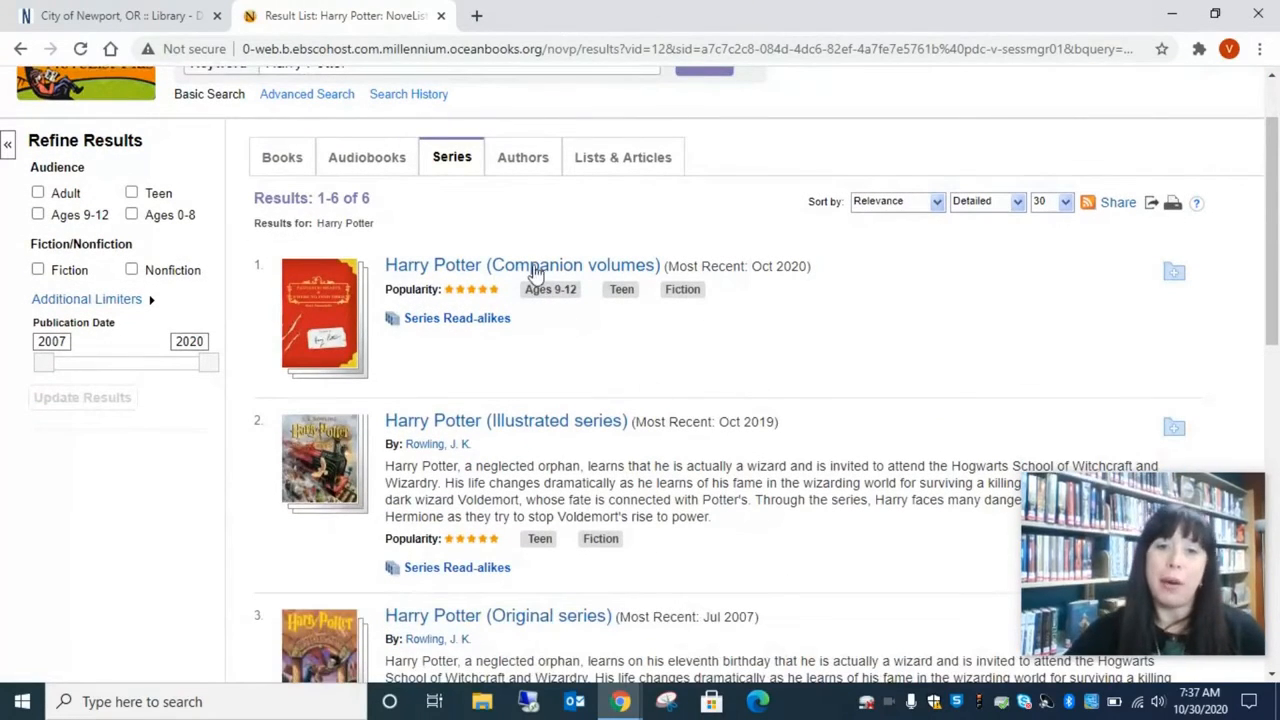
scroll(down, 3)
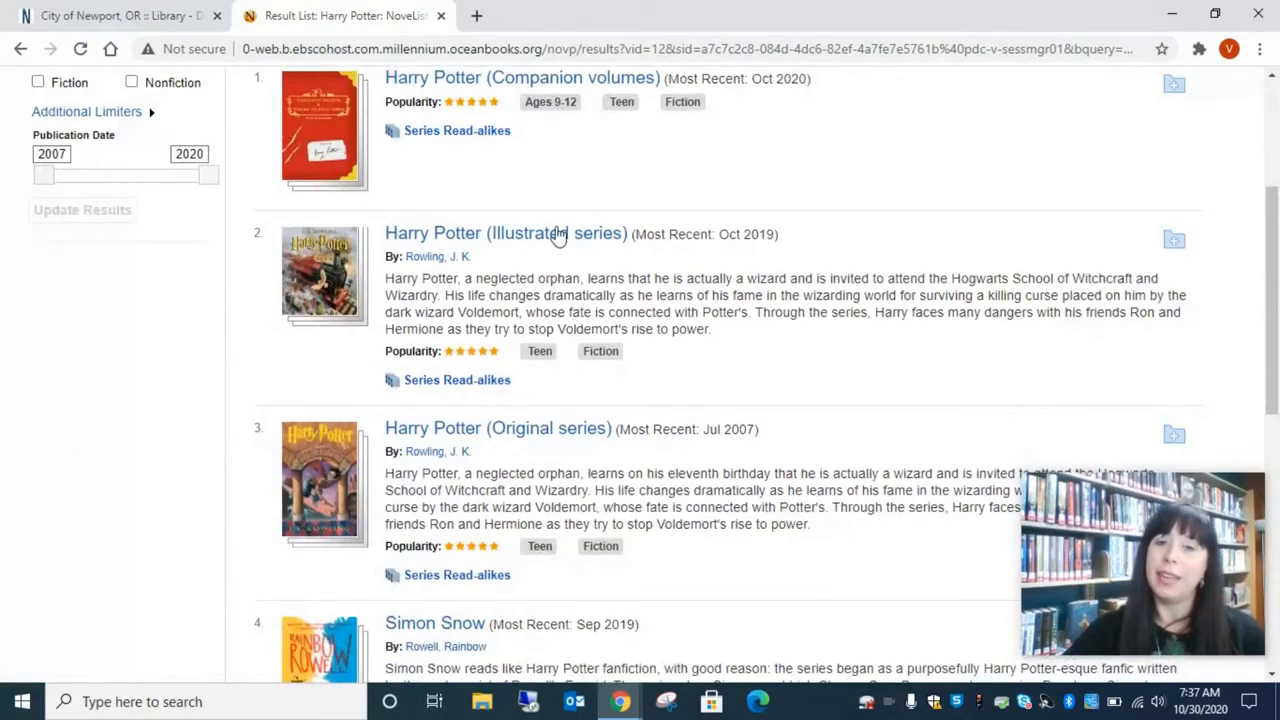
scroll(down, 3)
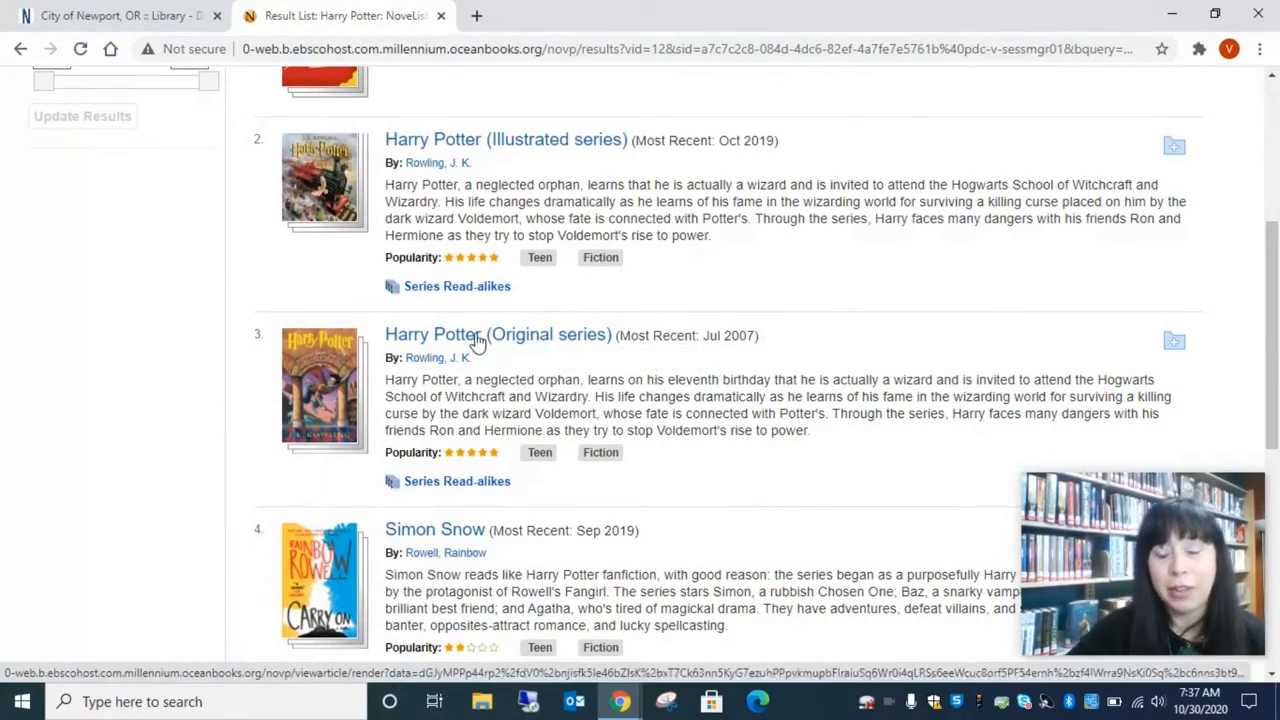
mouse_move(480, 340)
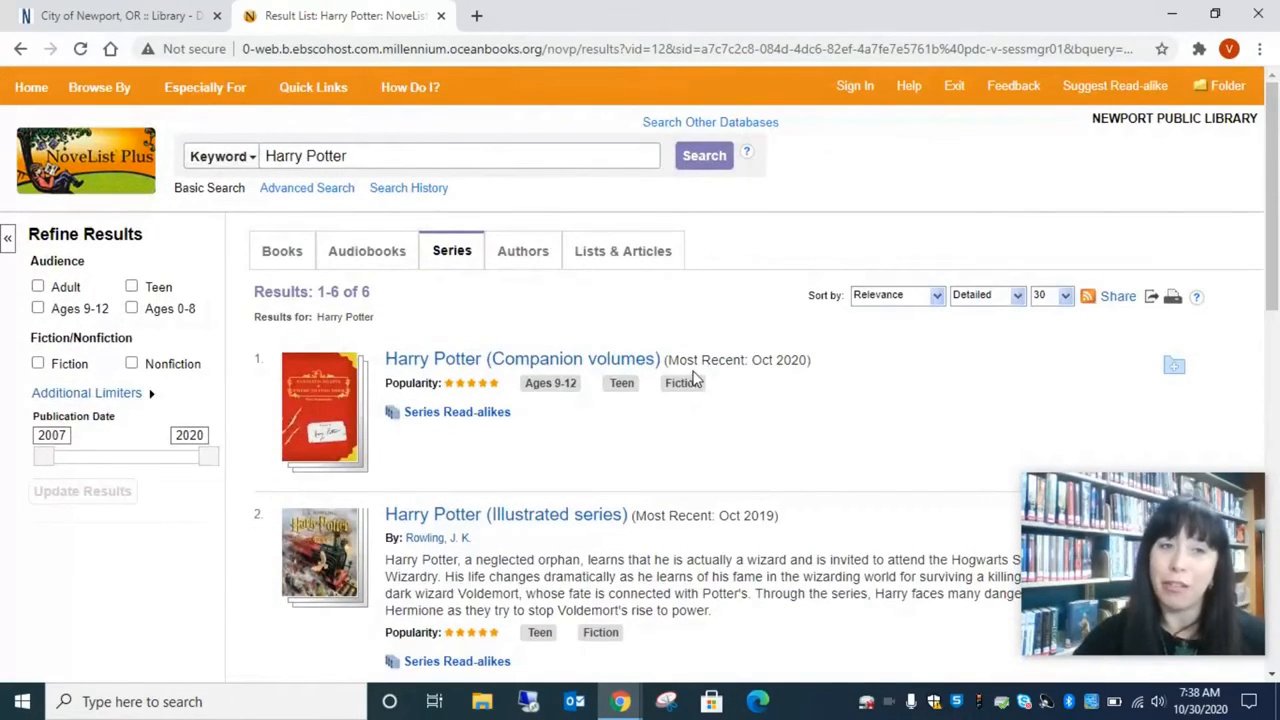
mouse_move(40, 170)
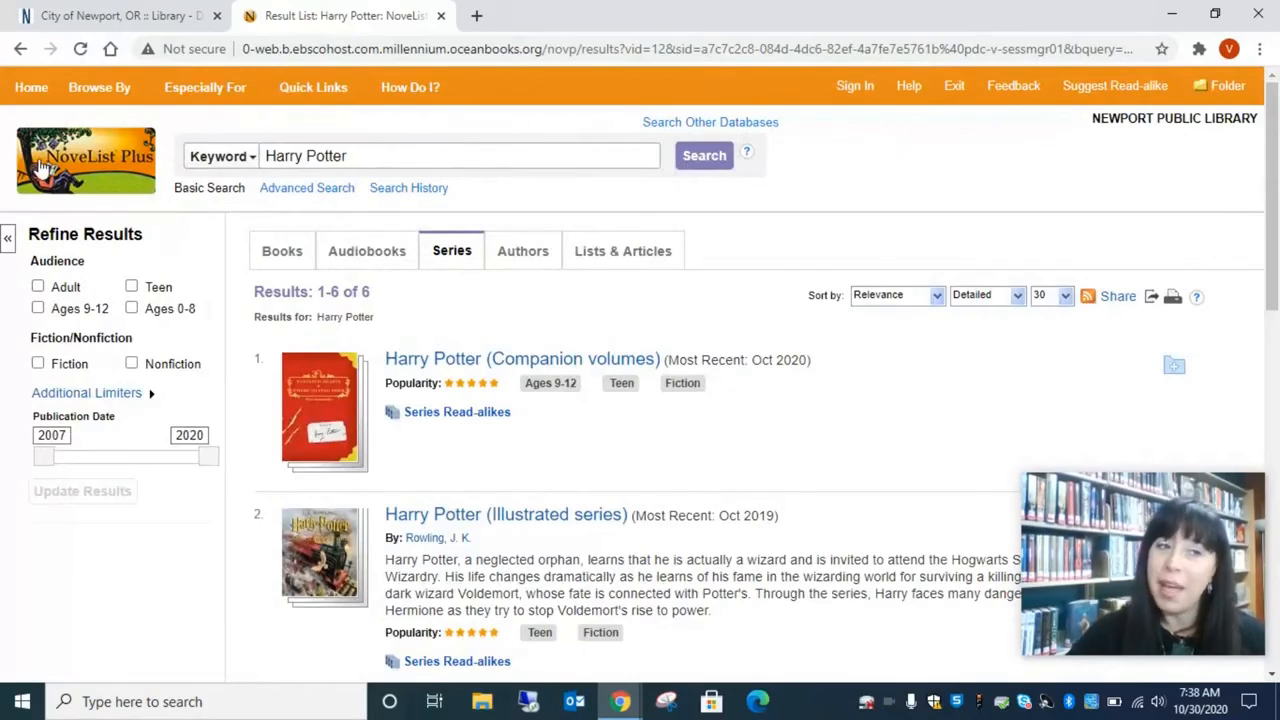
mouse_move(420, 204)
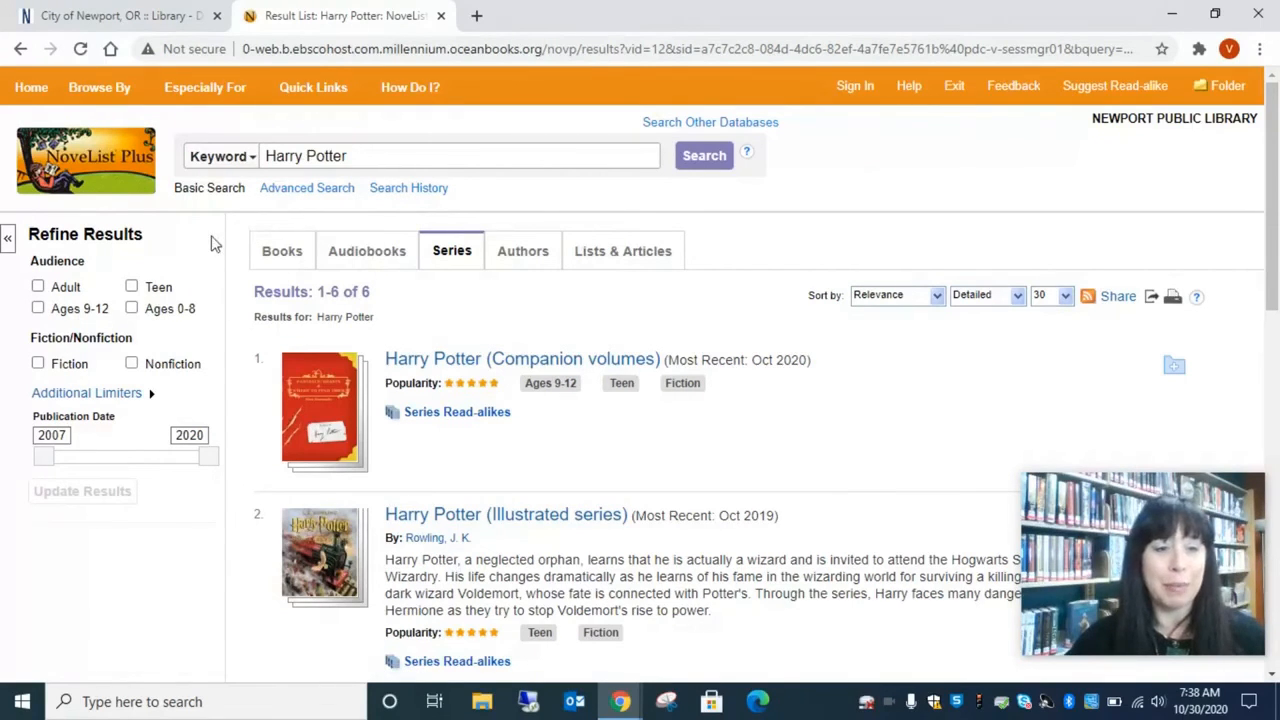
mouse_move(744, 276)
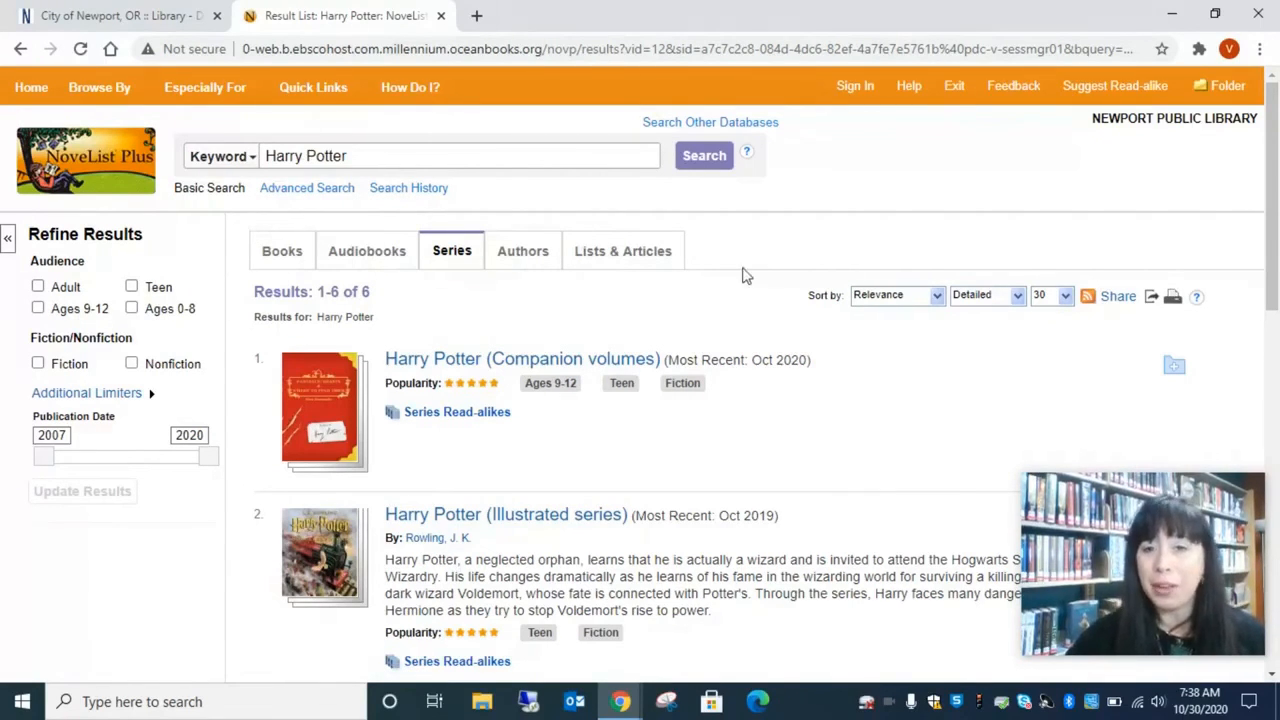